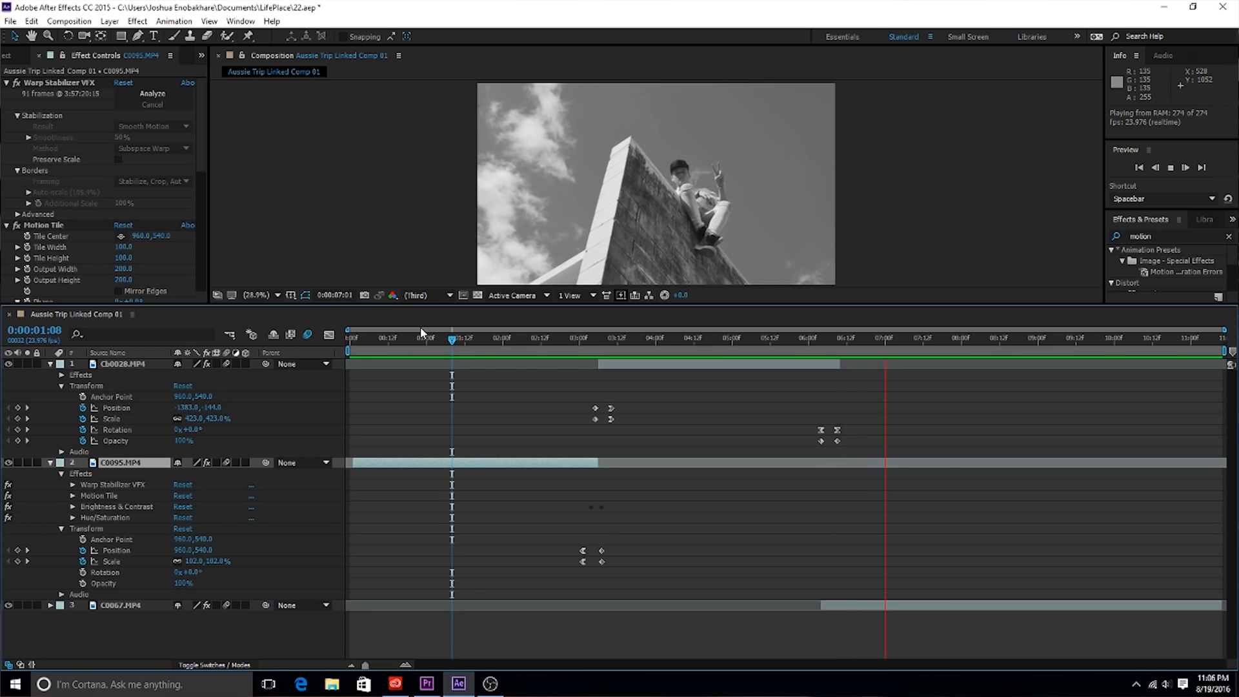
Select the Scale keyframes of clips C0028 and C0095 and scrub through the zoom transition.
left_click(511, 338)
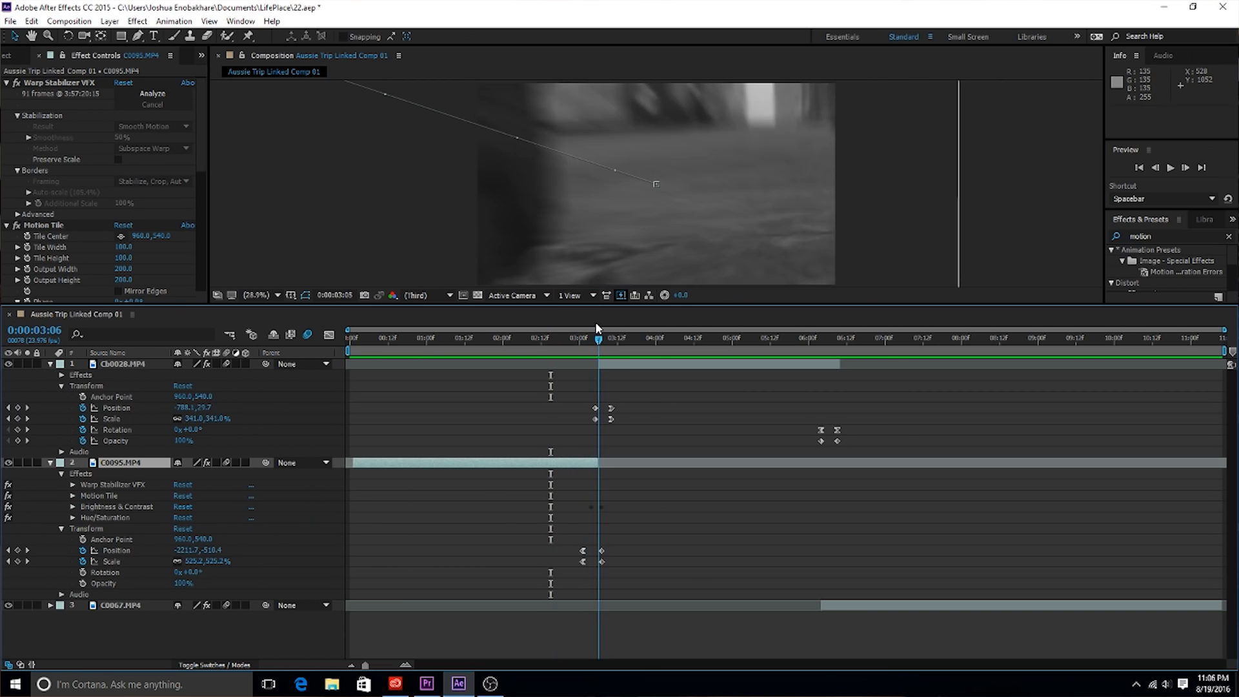
left_click(541, 338)
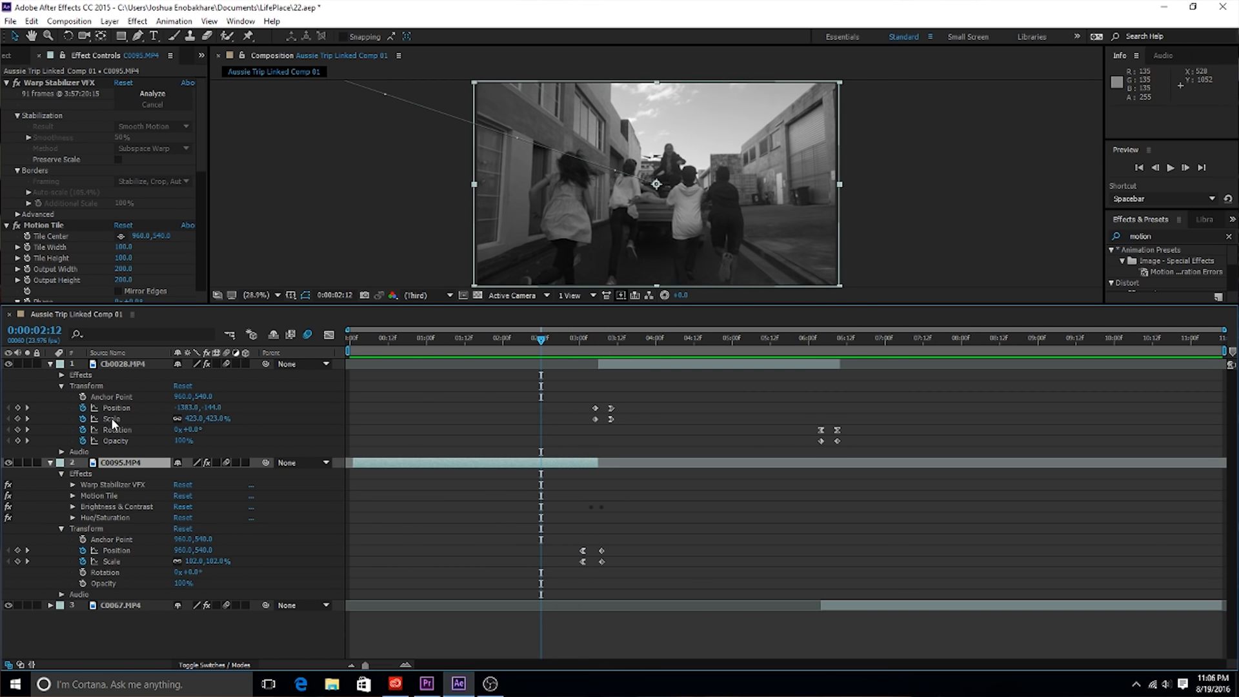
left_click(119, 364)
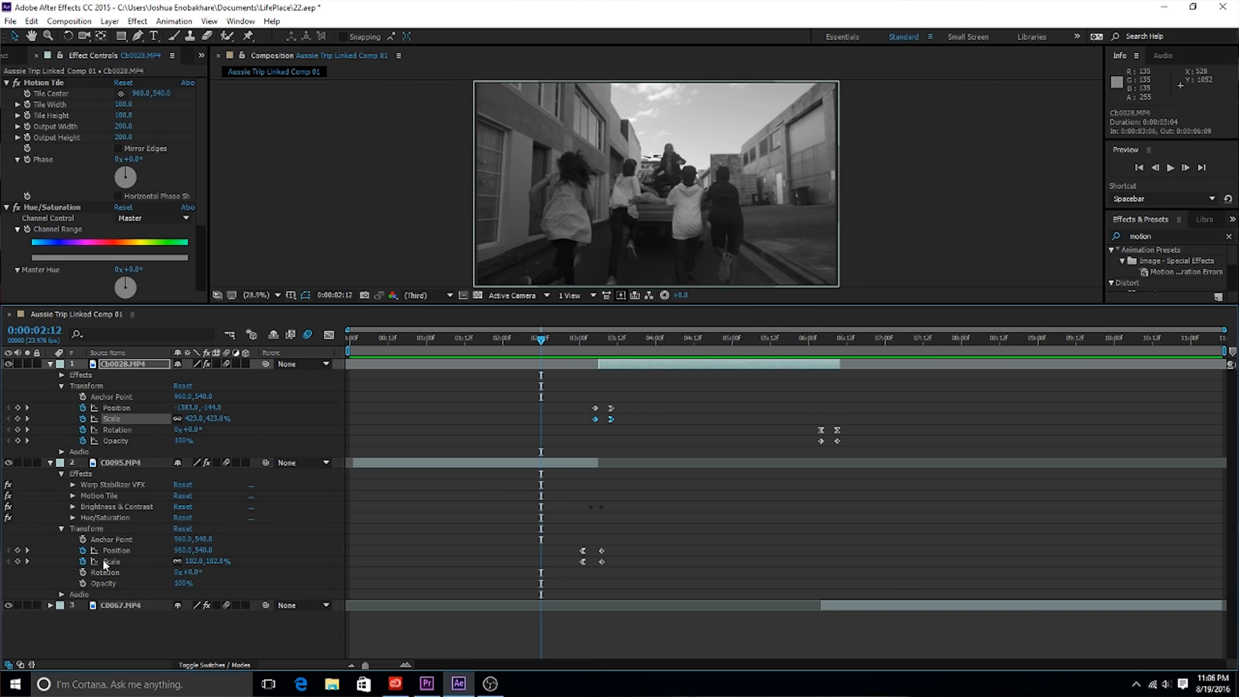
left_click(121, 462)
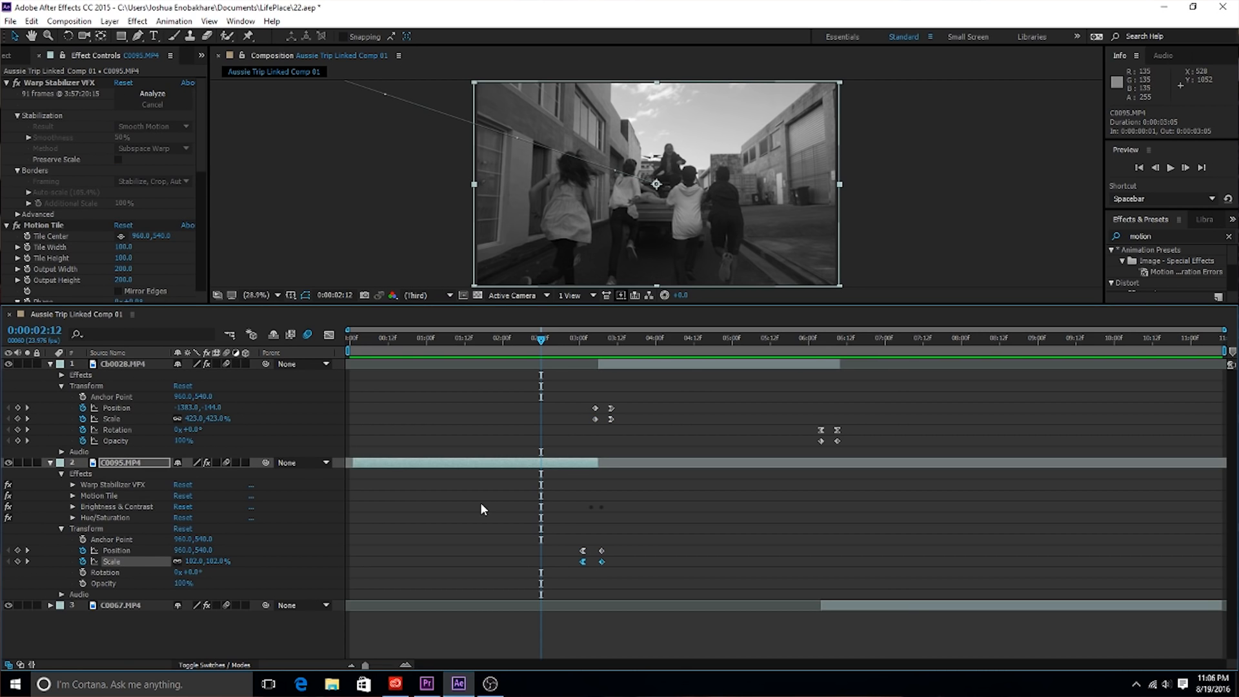
left_click(558, 337)
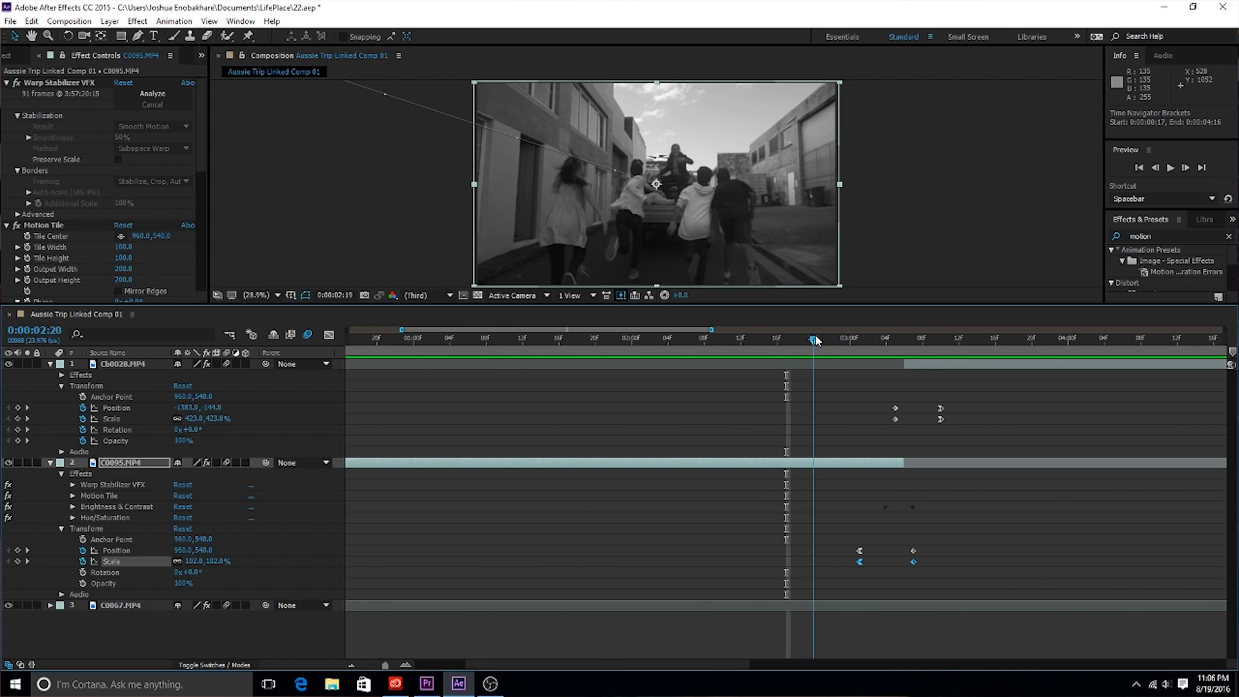
left_click_drag(812, 338, 880, 339)
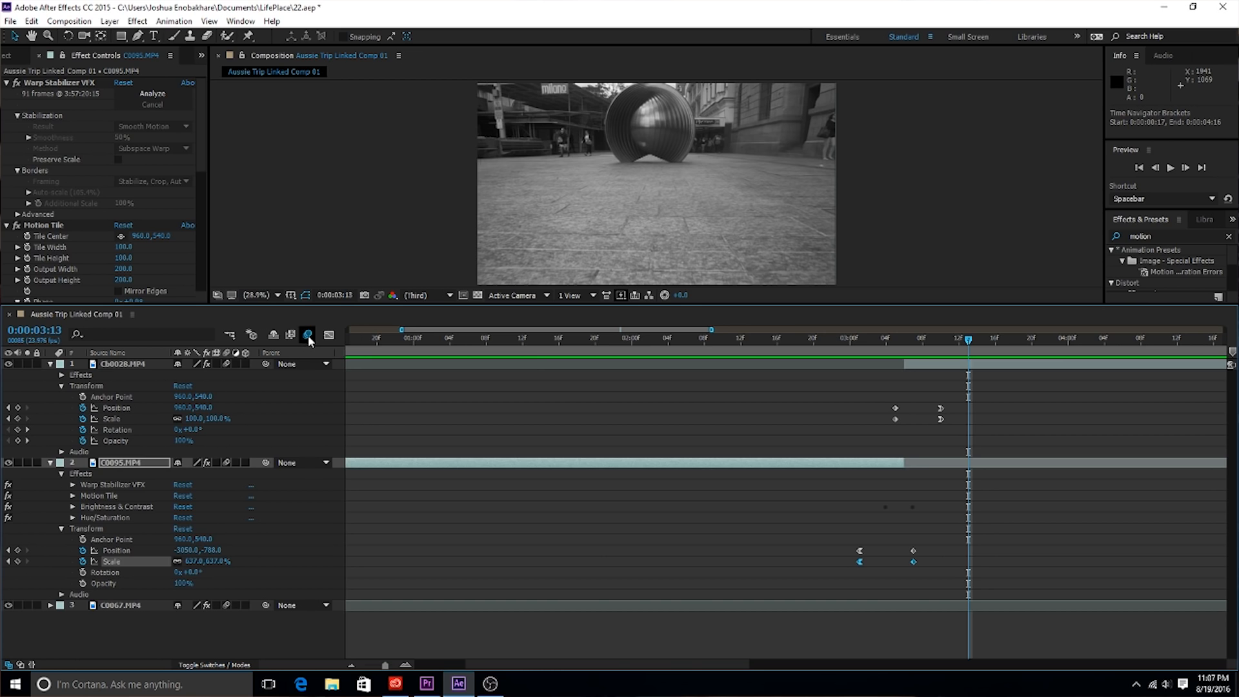
mouse_move(308, 335)
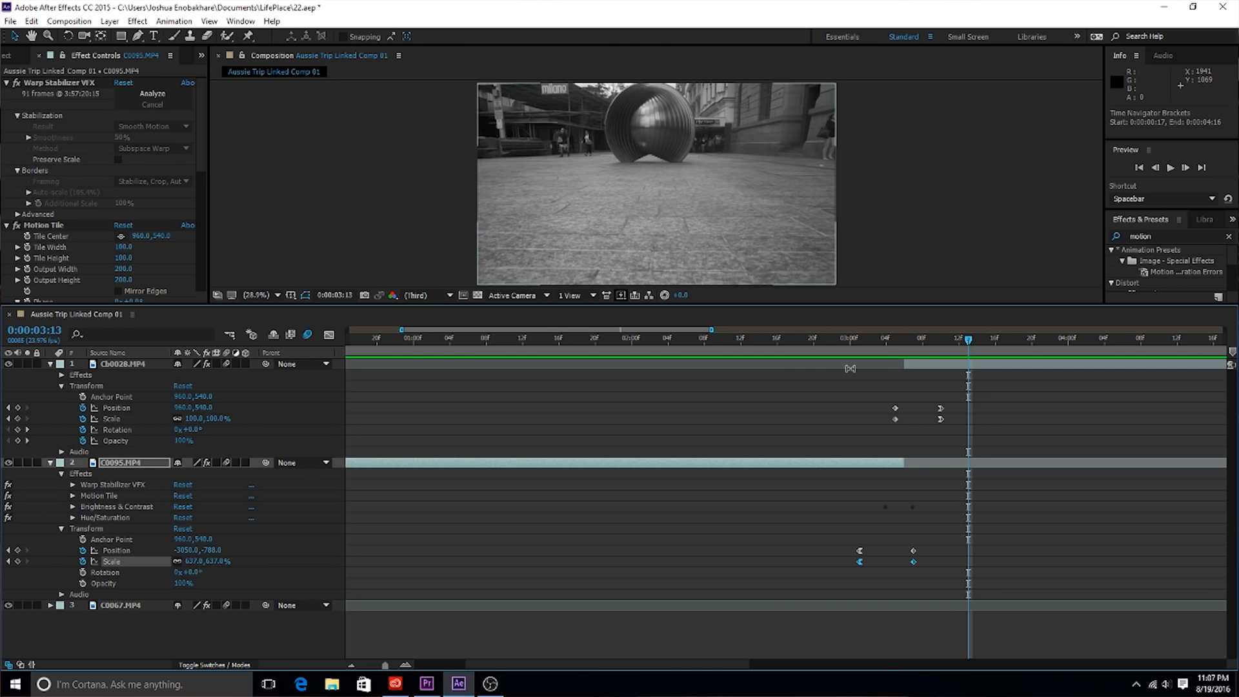
Preview frames before, during and at the end of the zoom transition, then return to its start.
left_click(784, 336)
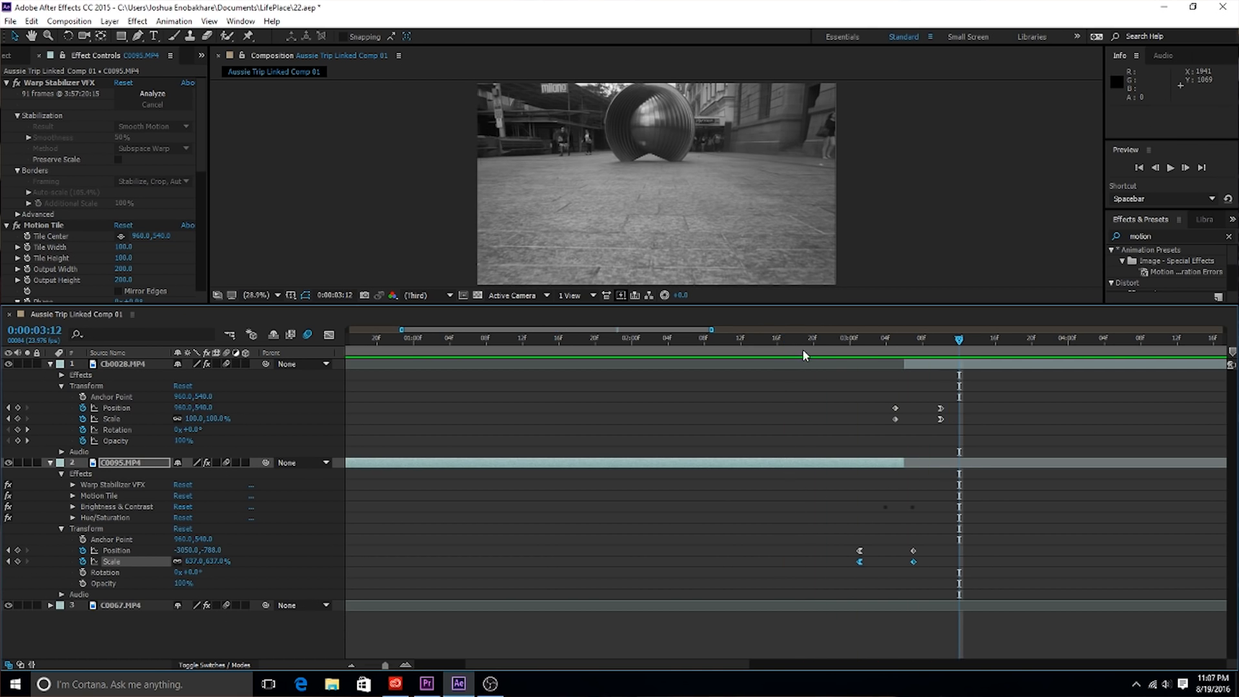
left_click(840, 338)
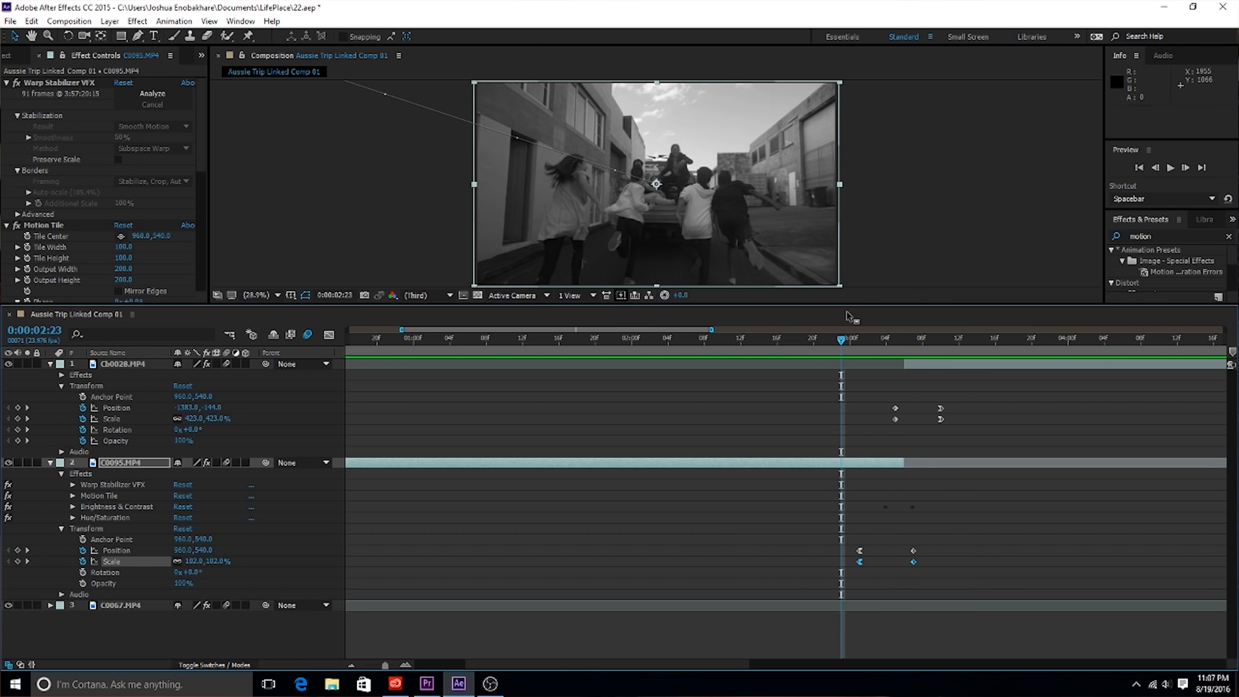
left_click(877, 338)
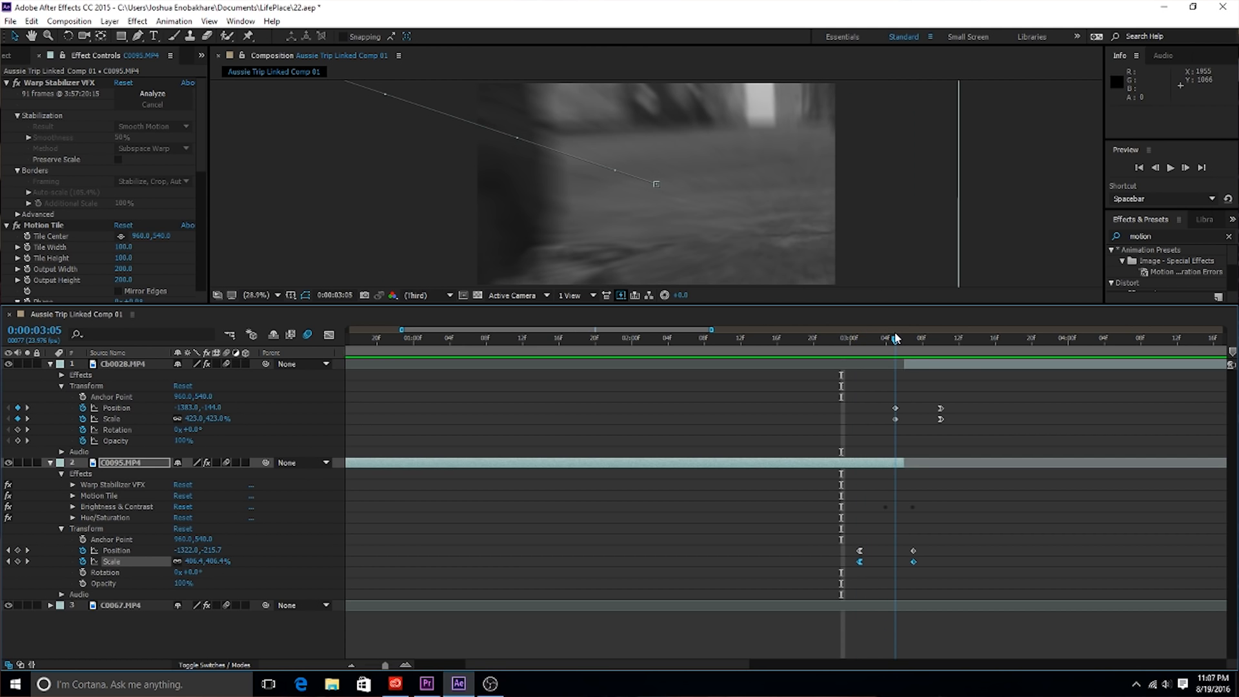
left_click(887, 338)
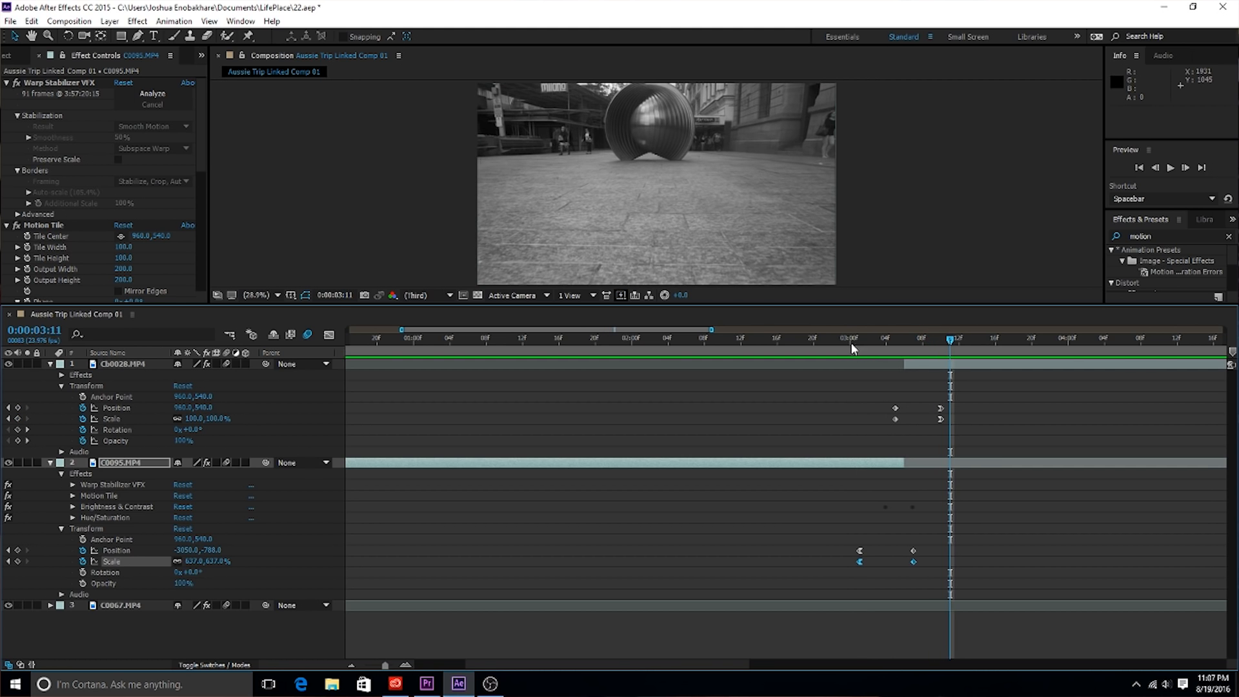
left_click(893, 338)
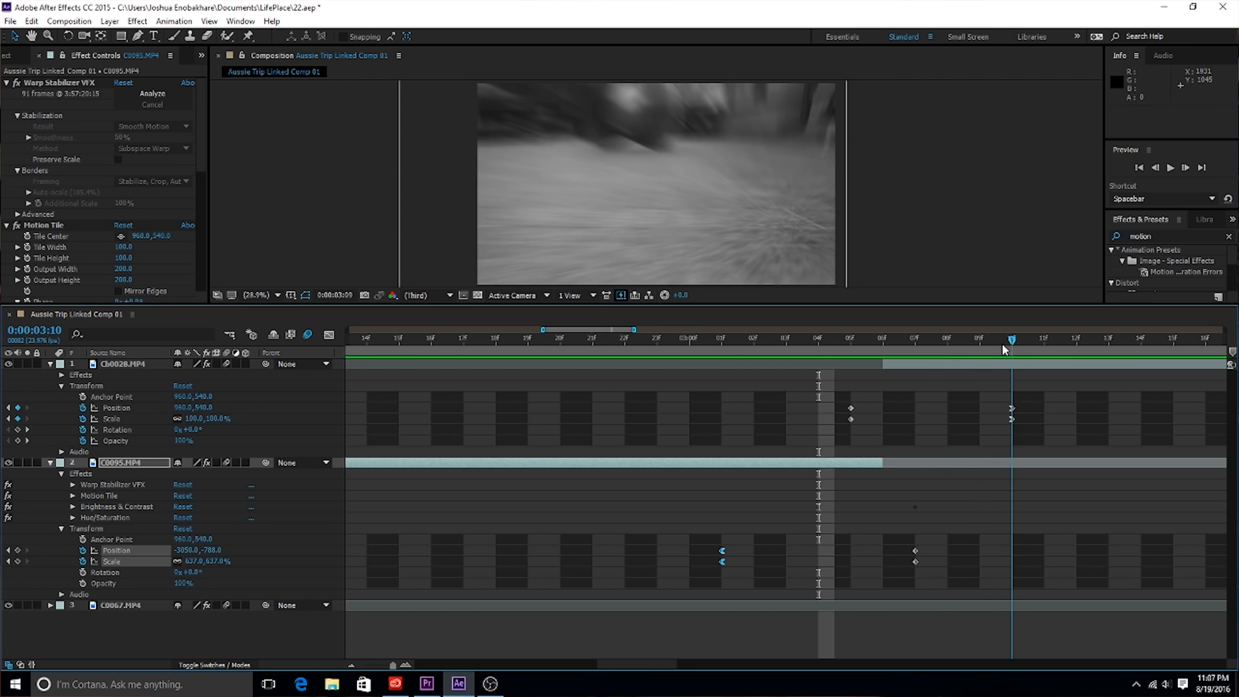
left_click(688, 338)
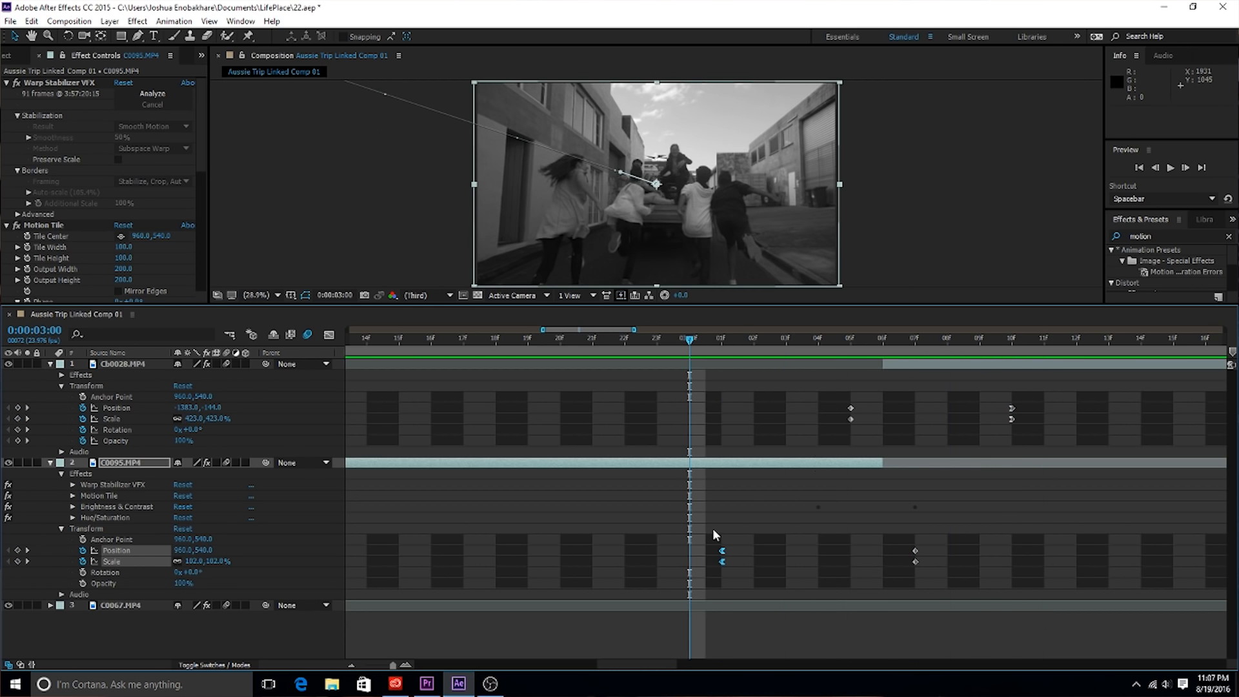
Apply Easy Ease In via Keyframe Assistant to the C0095 and C0028 transition keyframes.
right_click(721, 550)
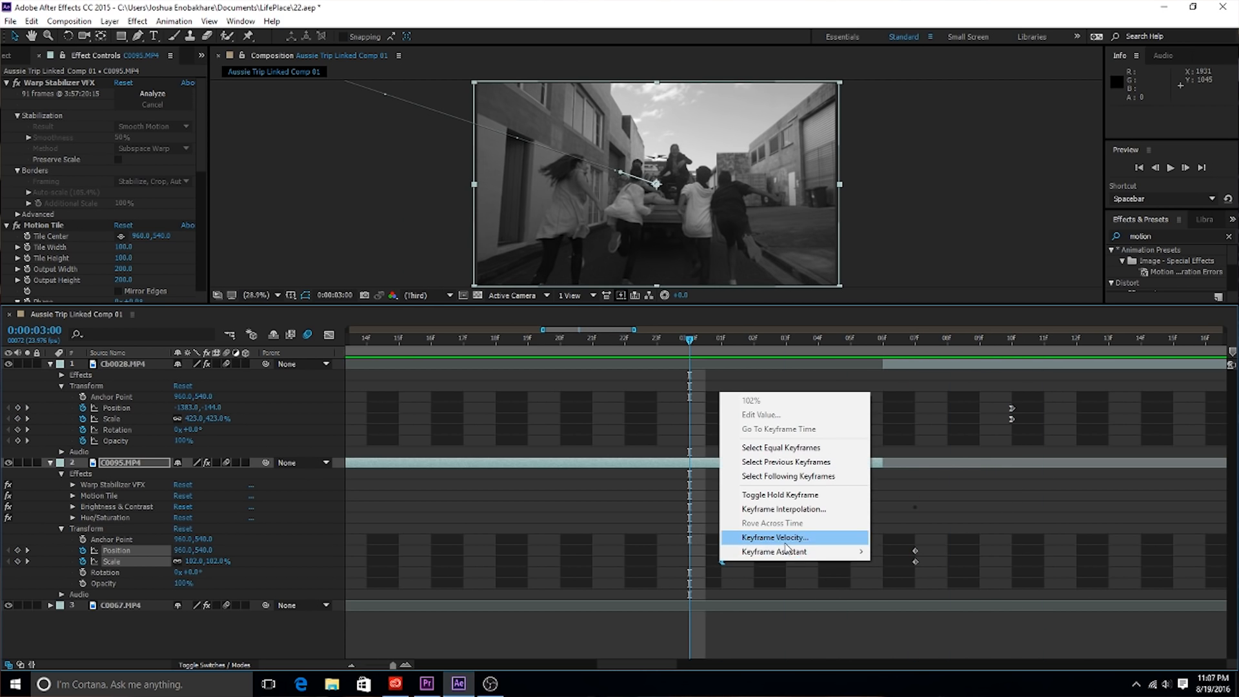
mouse_move(773, 552)
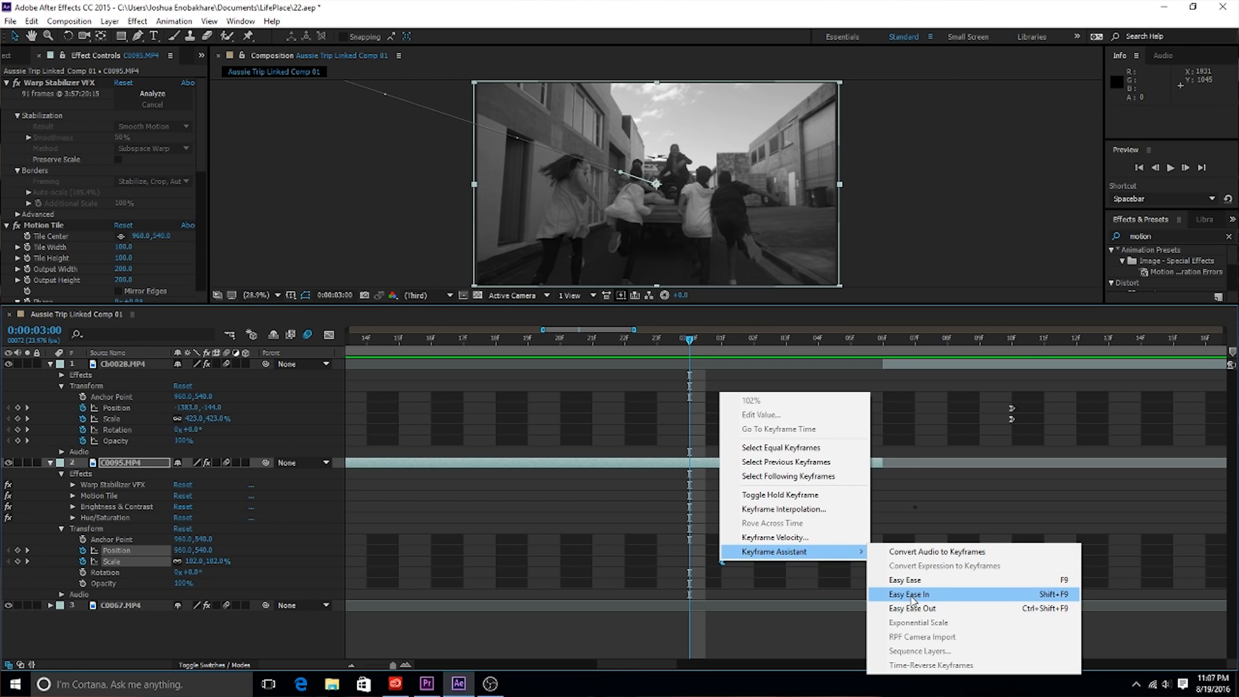
left_click(907, 593)
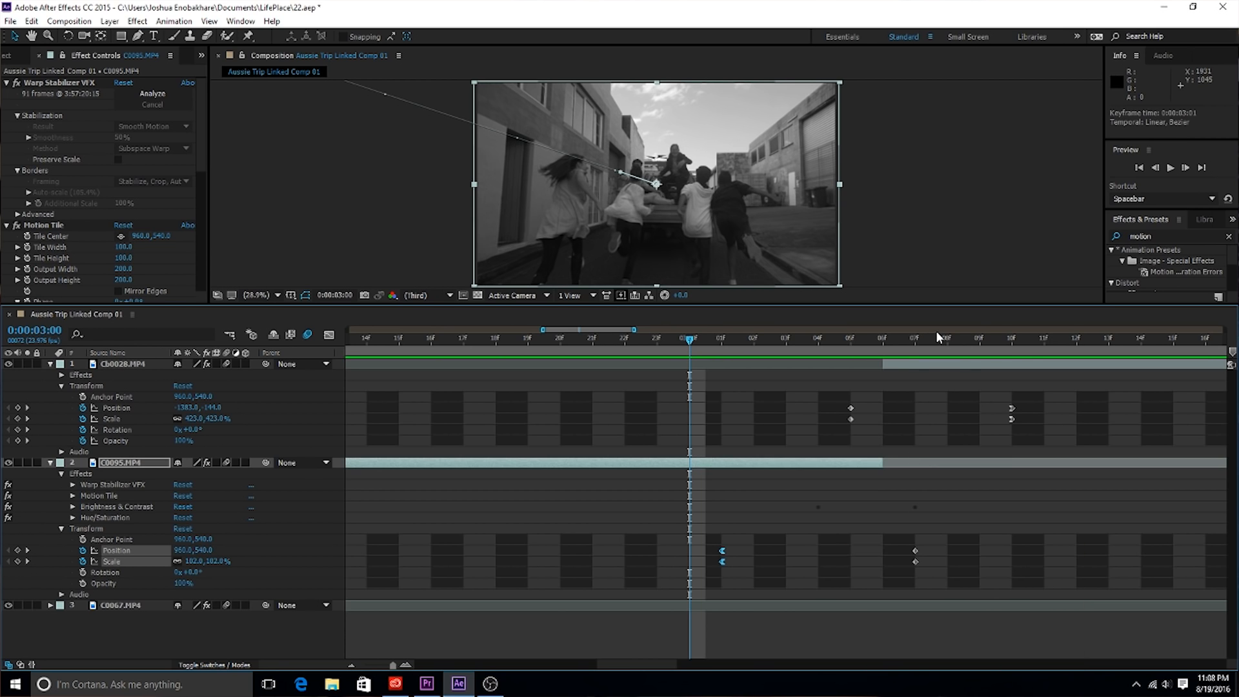
right_click(1012, 407)
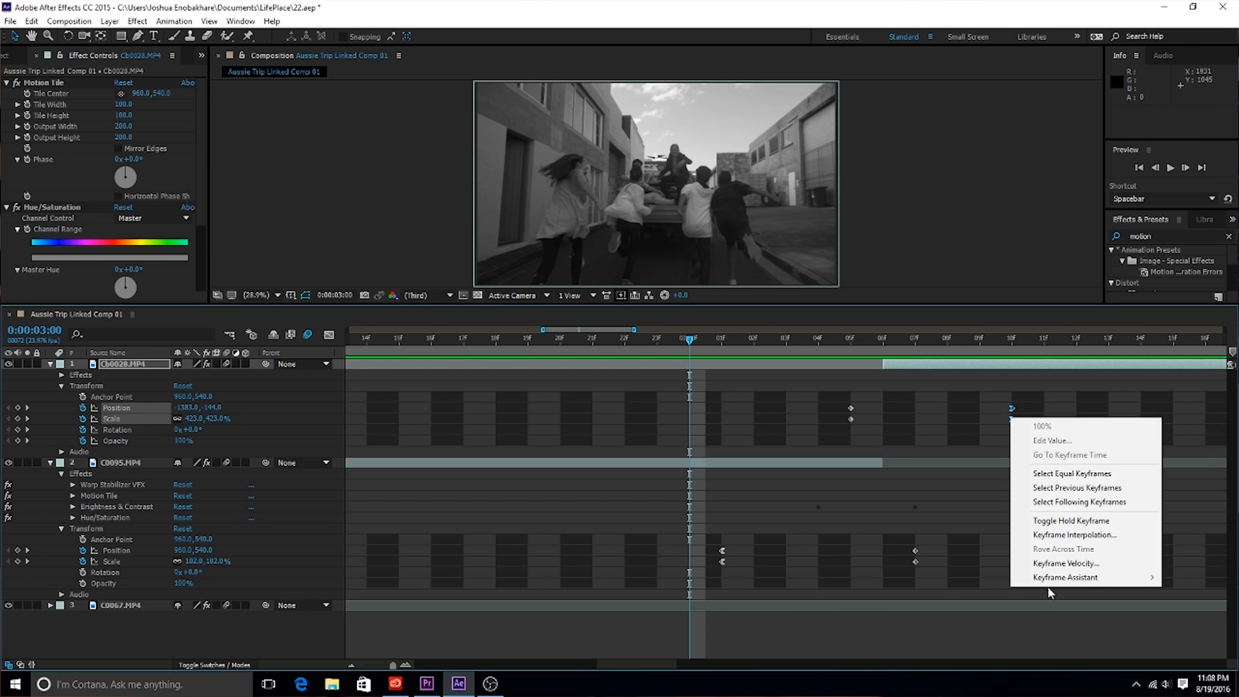
mouse_move(1066, 577)
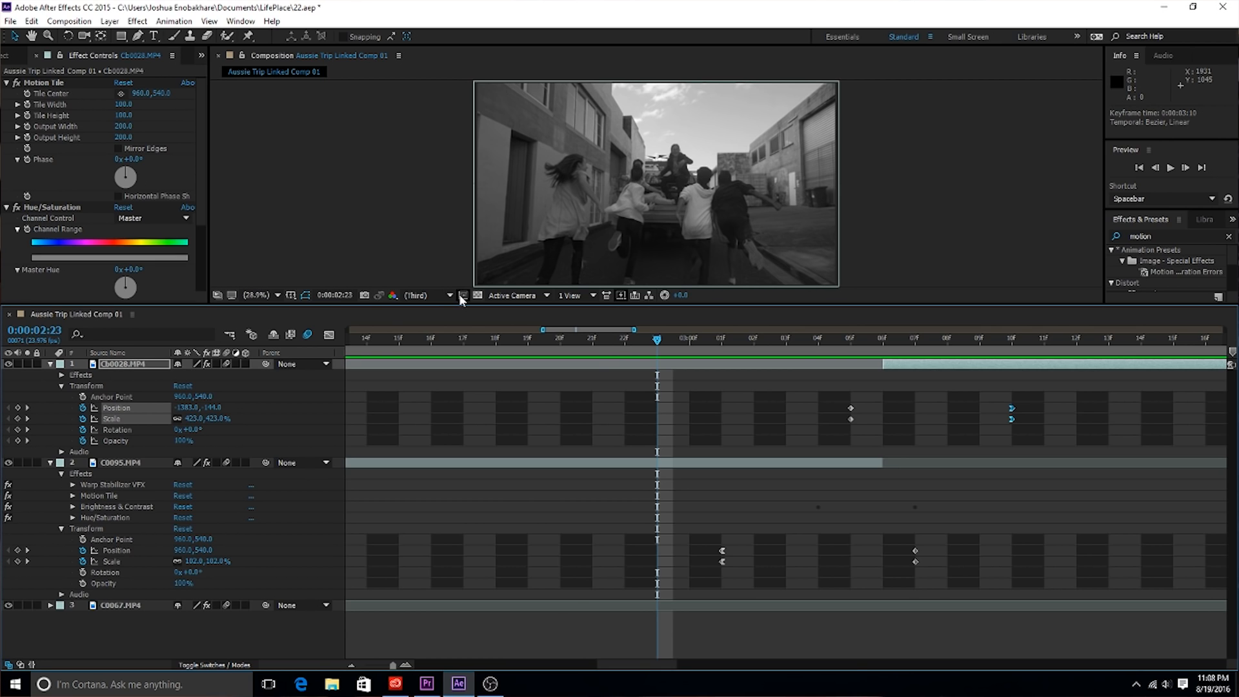
mouse_move(841, 399)
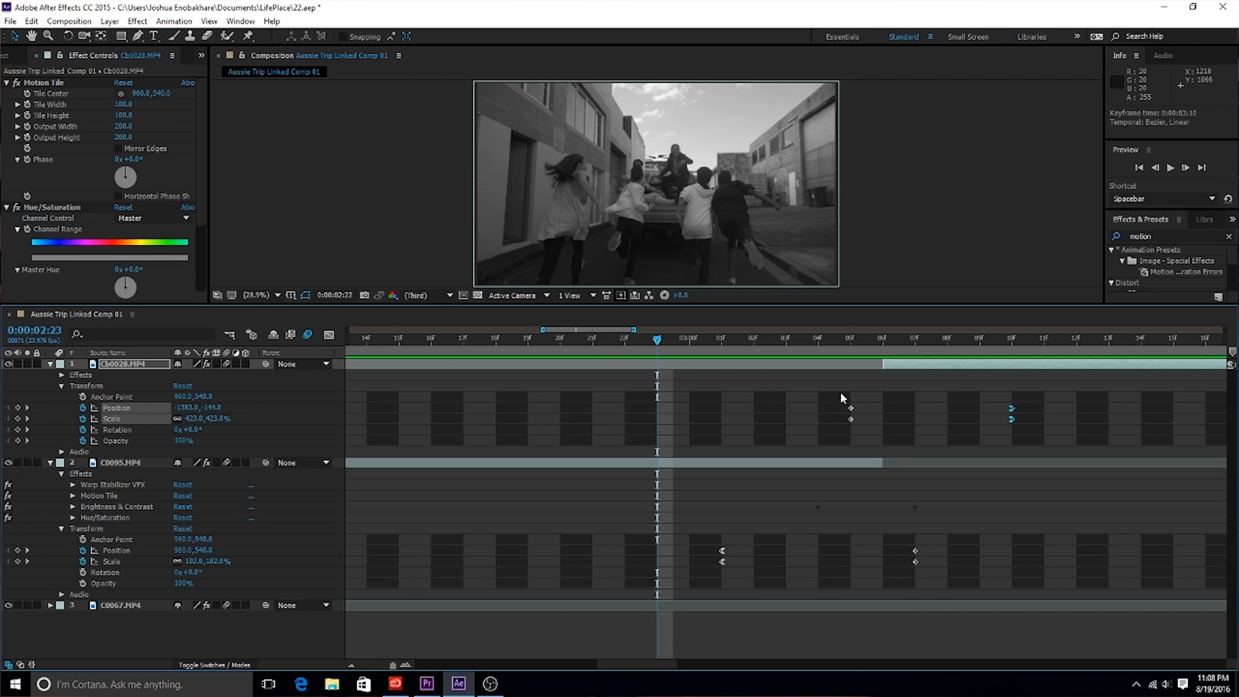
left_click(120, 462)
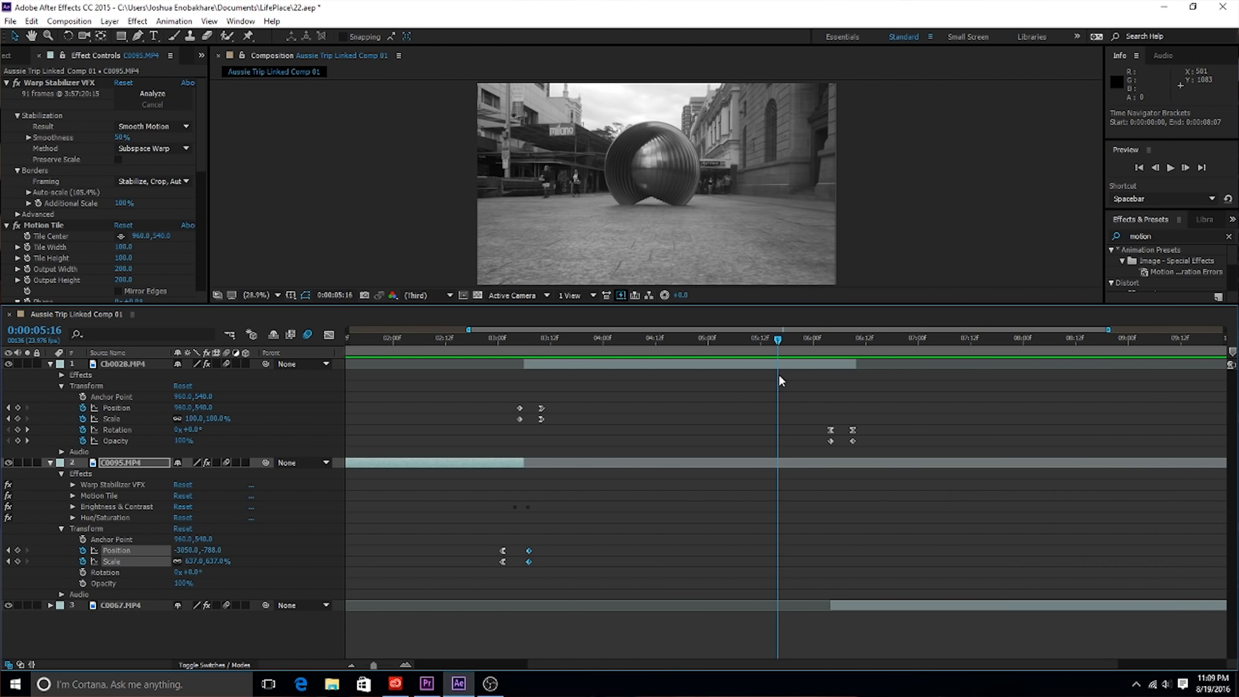
left_click(843, 340)
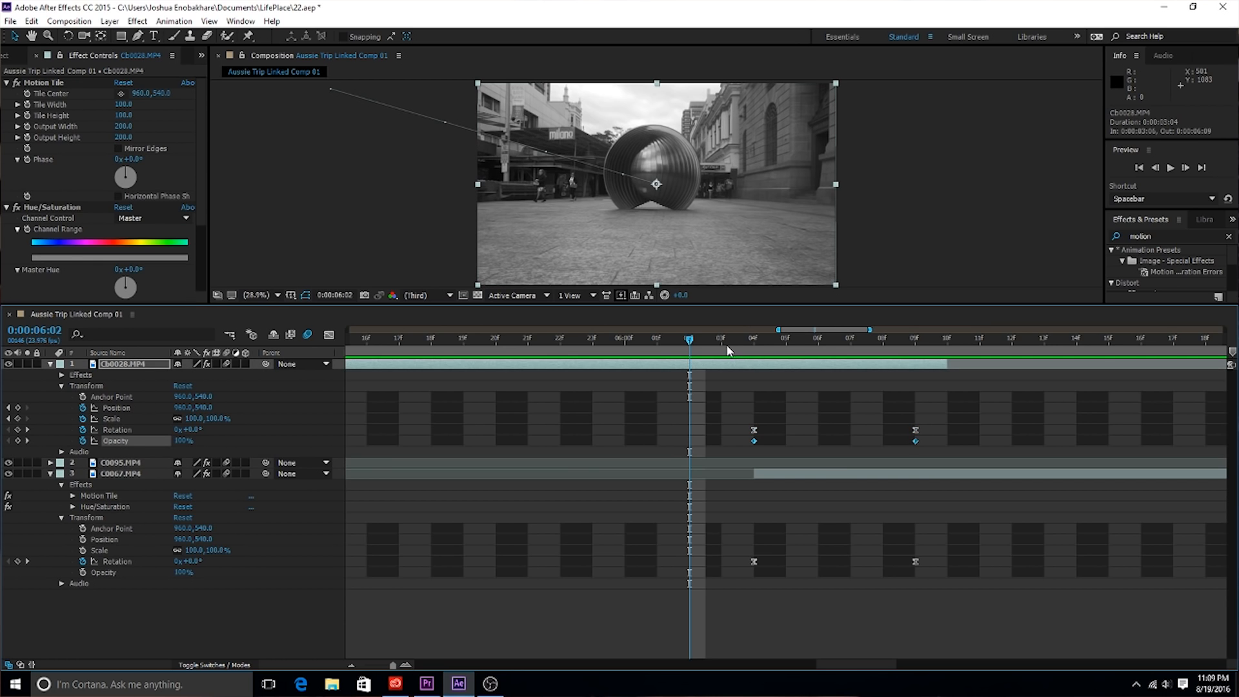
mouse_move(118, 569)
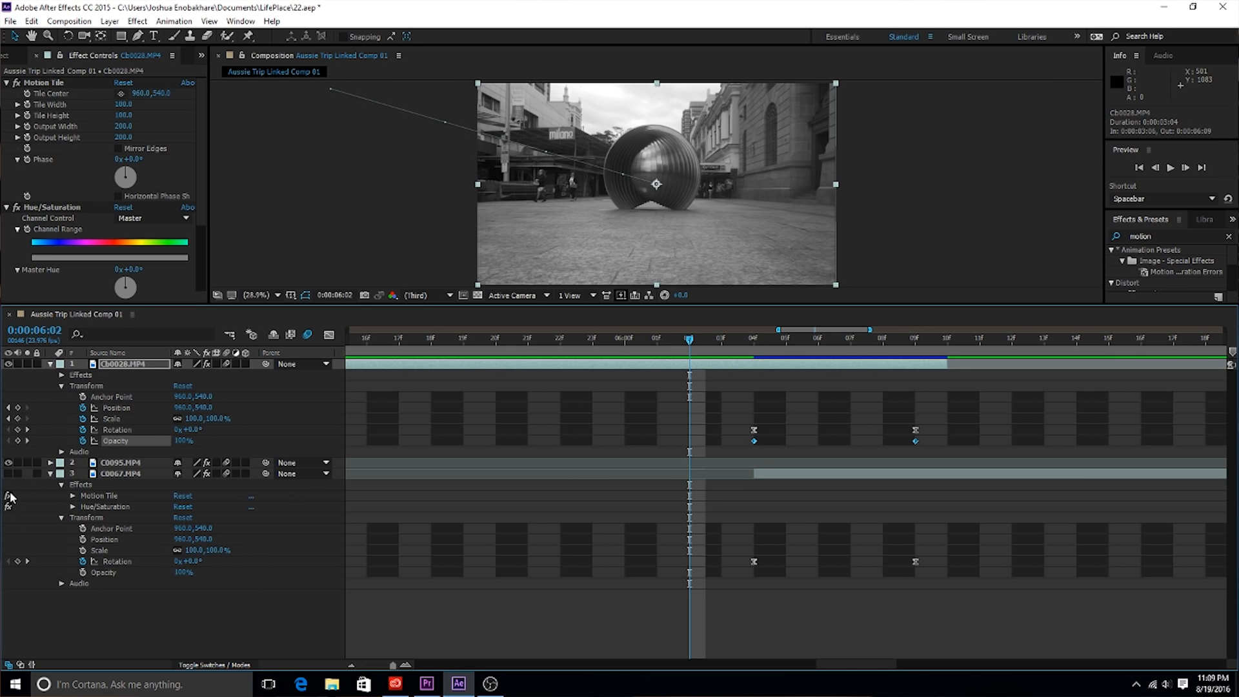
left_click(720, 341)
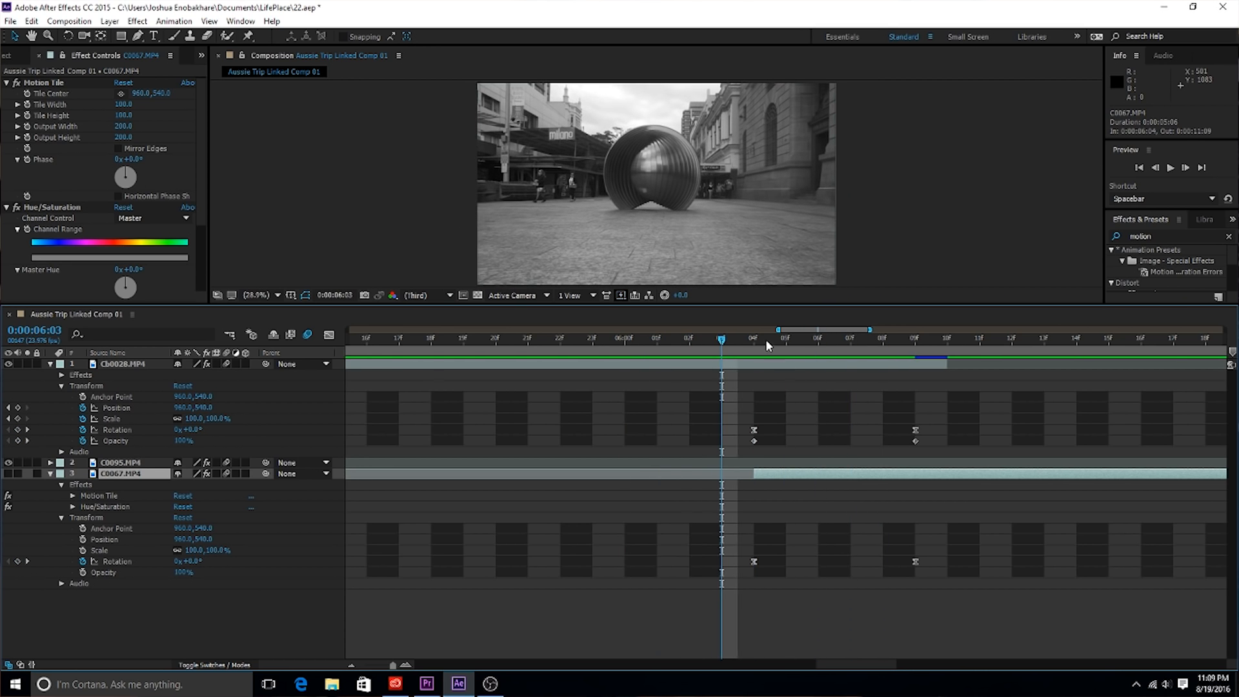
left_click_drag(722, 339, 818, 338)
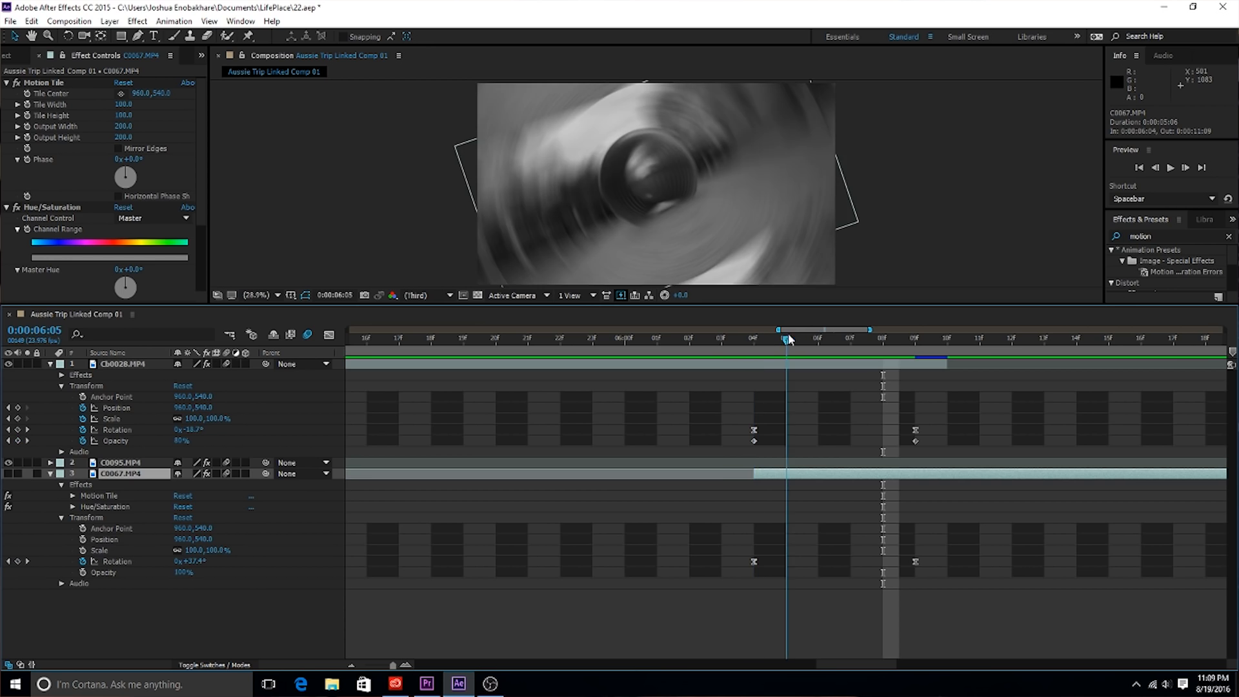
left_click_drag(787, 339, 883, 340)
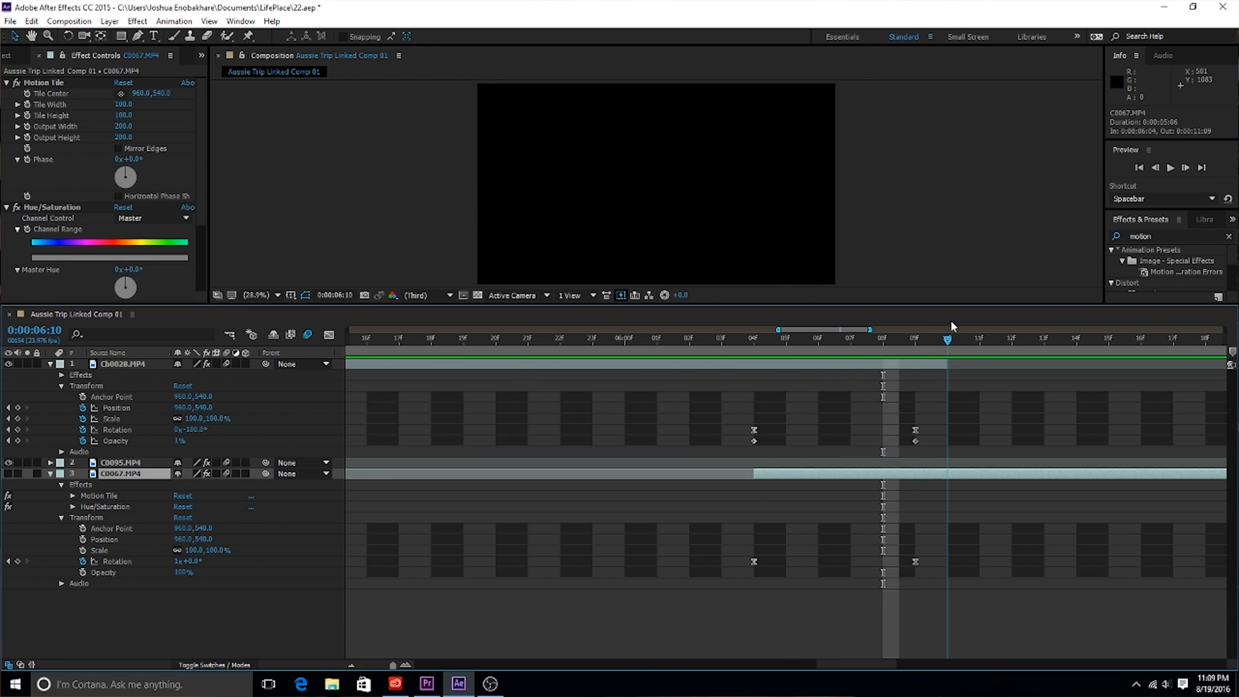
left_click(753, 339)
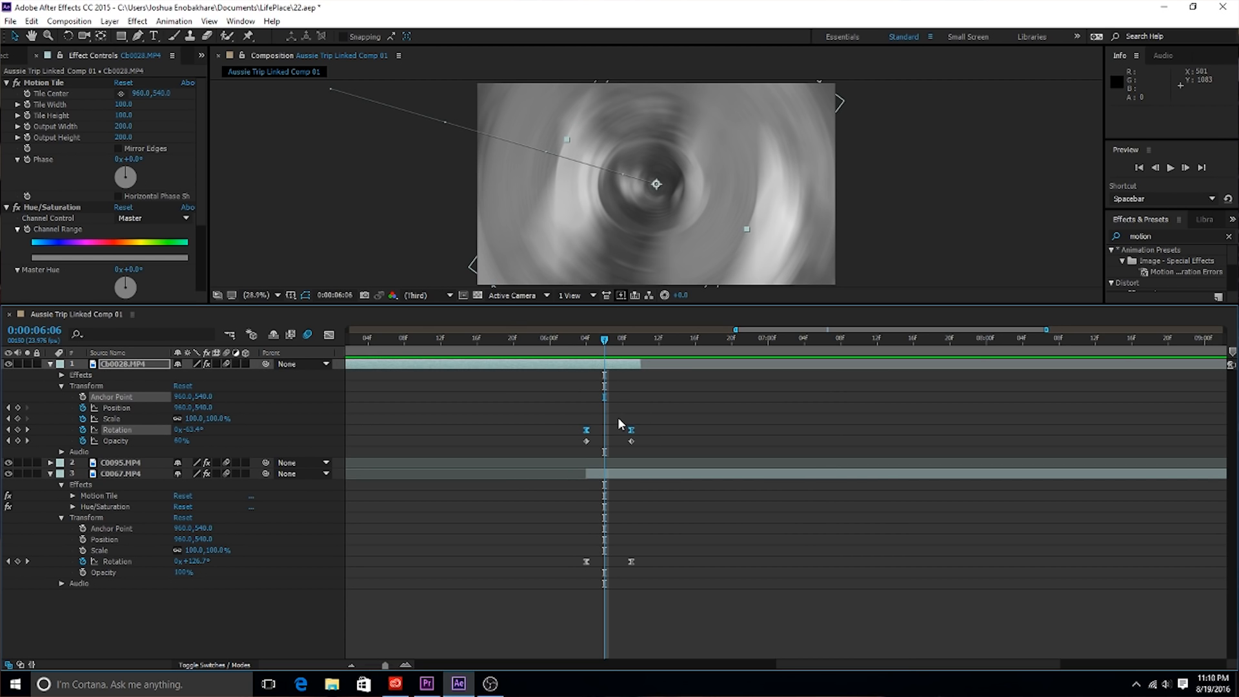
Check the ending rotation keyframe's options and return playback to the spin transition's start.
right_click(631, 429)
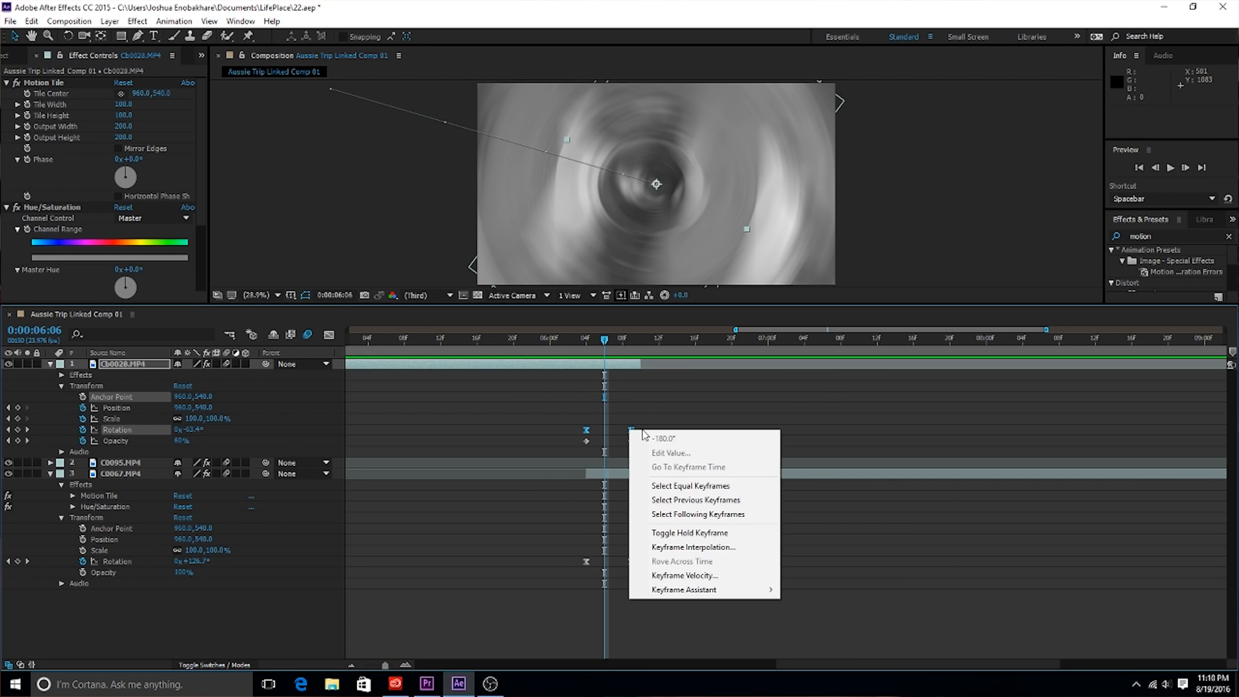
mouse_move(683, 590)
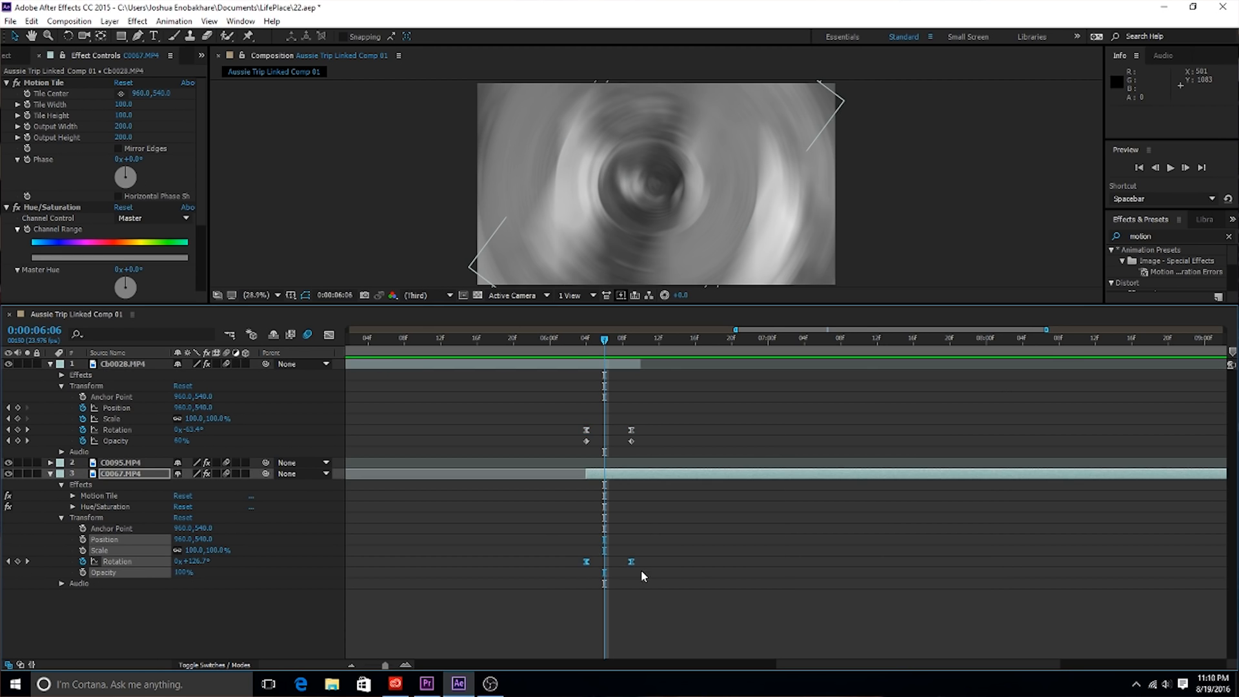
left_click(558, 339)
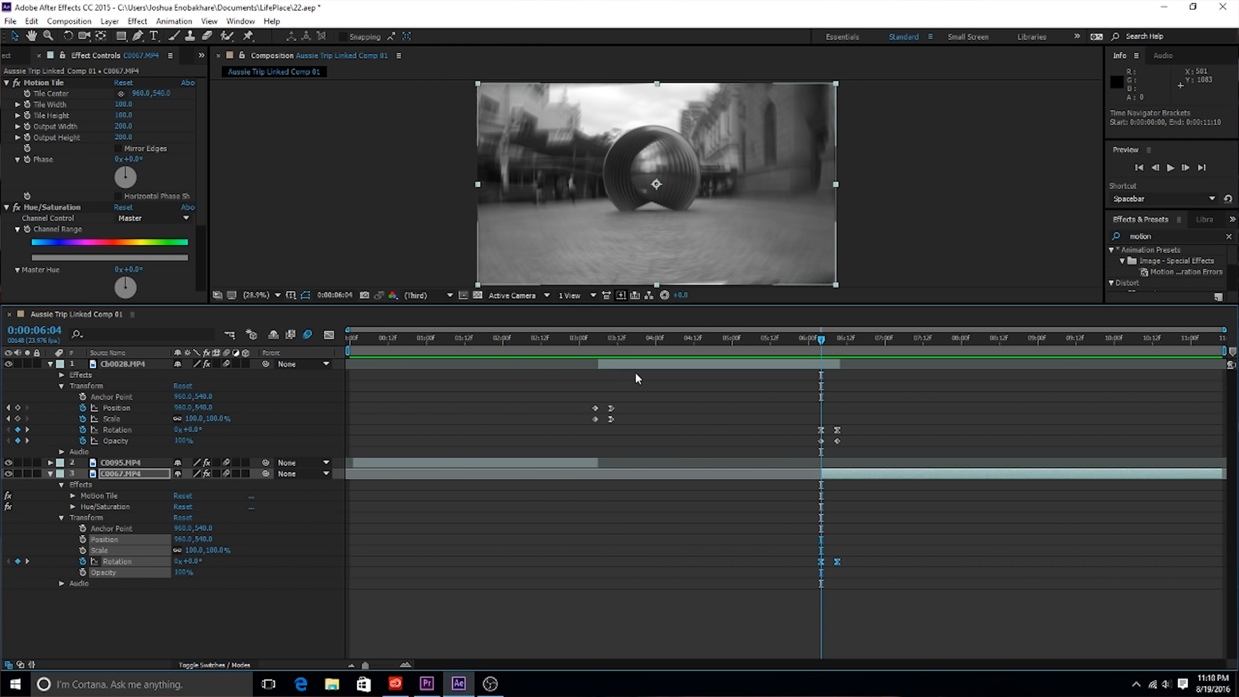
mouse_move(642, 385)
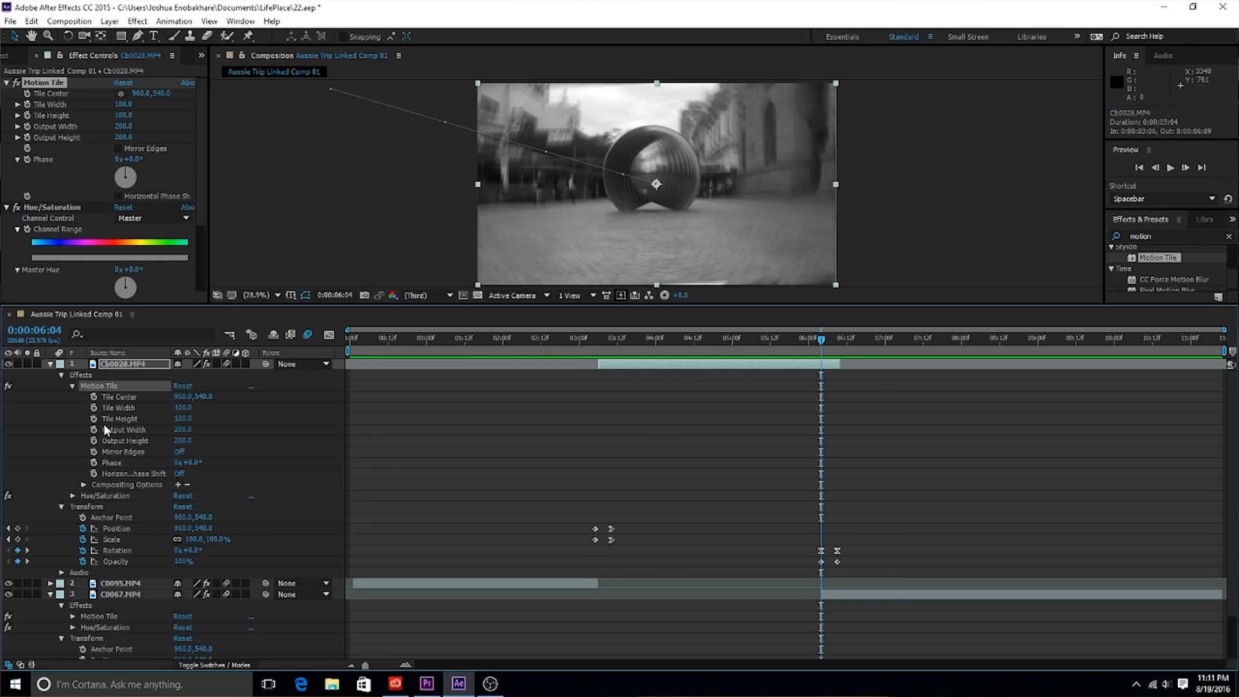
At 5:15, lower the viewer magnification to see Motion Tile copies beyond the frame, then return to Fit.
left_click(780, 337)
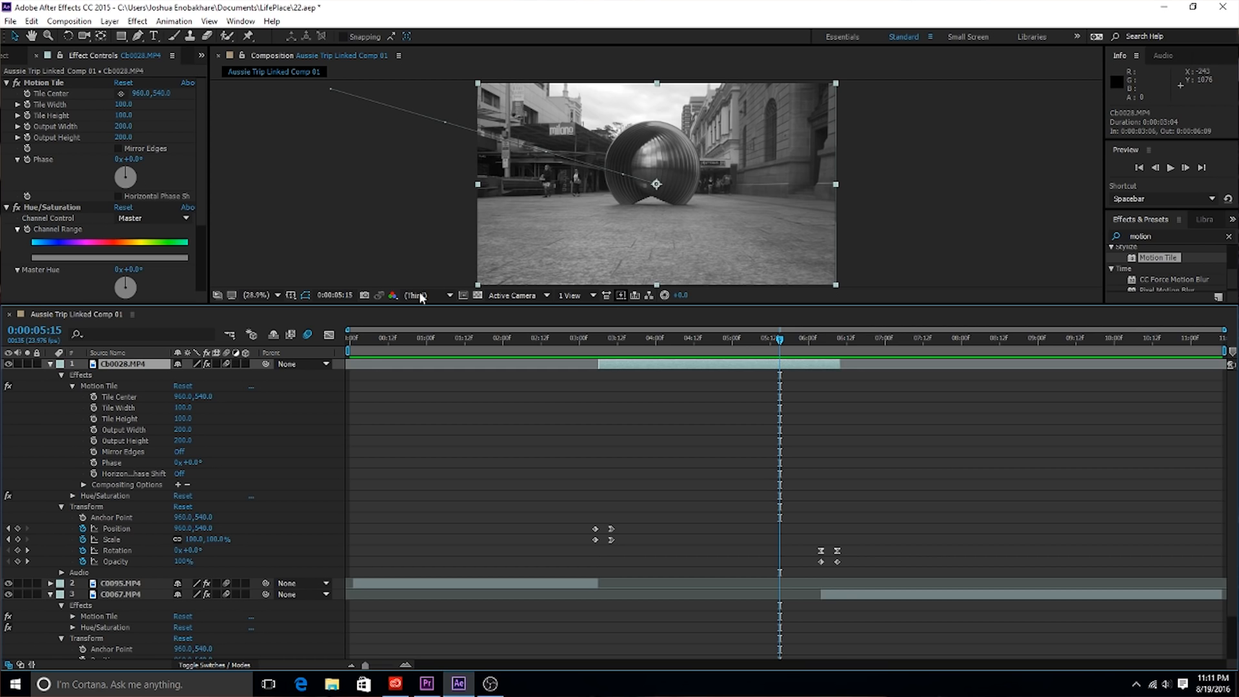
left_click(260, 295)
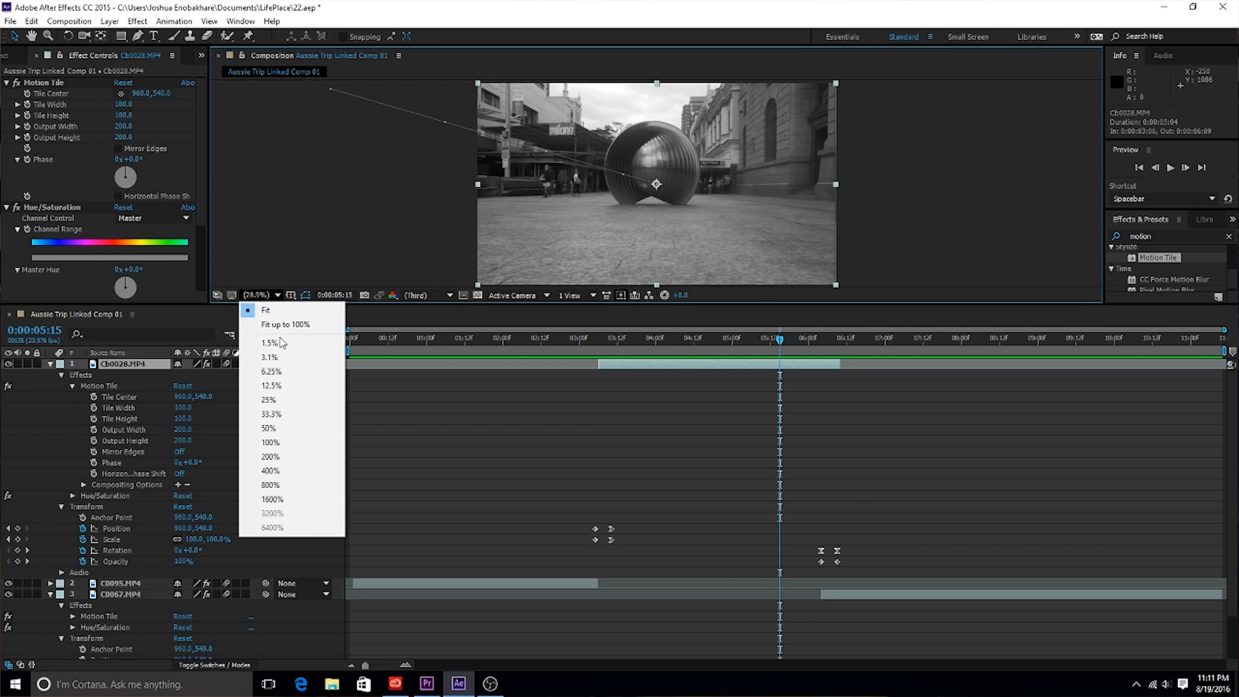
left_click(271, 386)
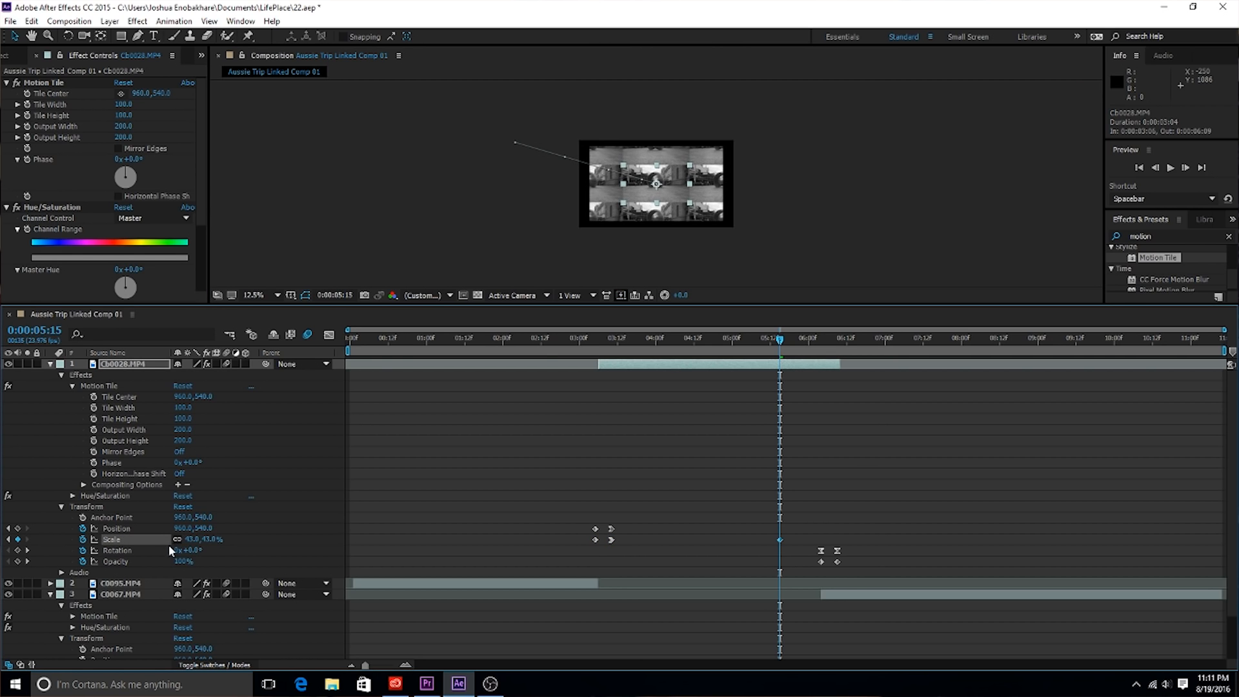
left_click(255, 295)
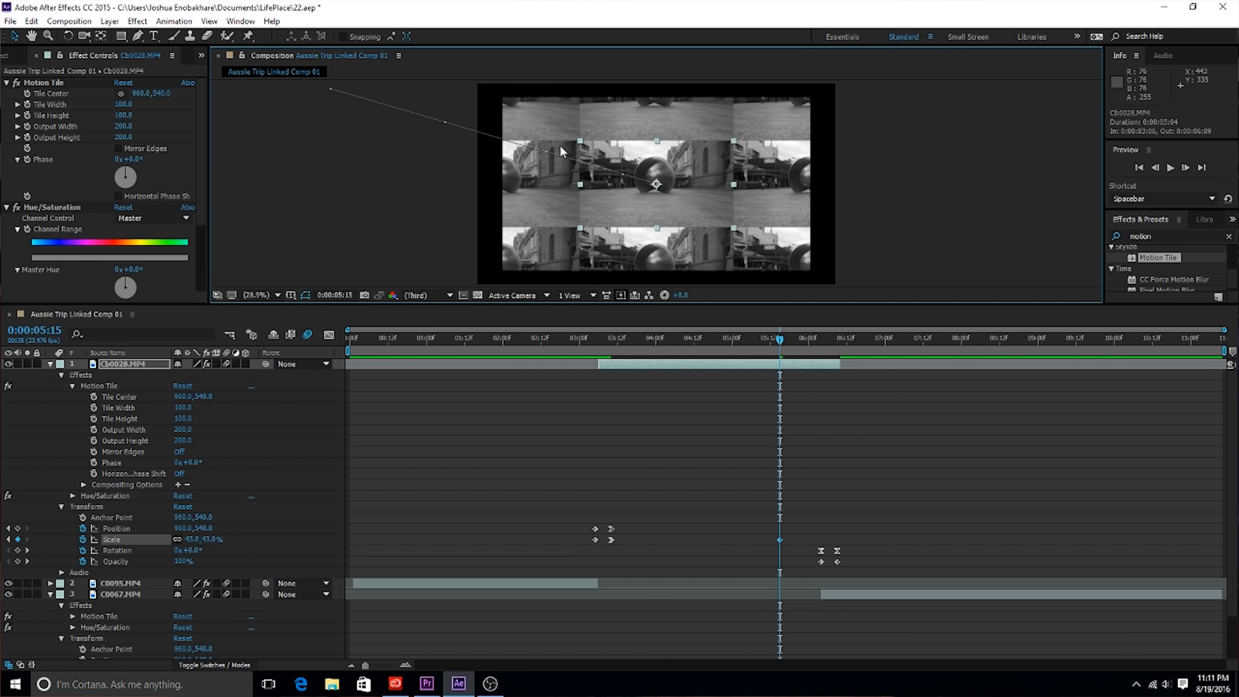
mouse_move(79, 393)
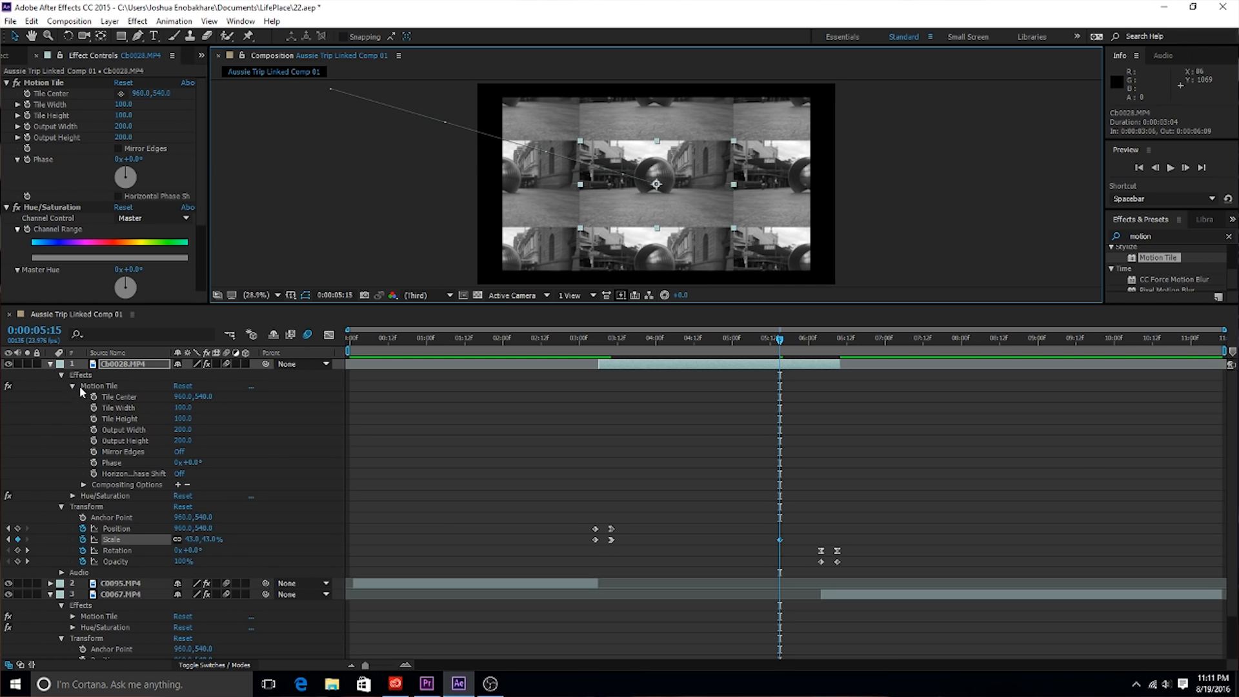
mouse_move(130, 441)
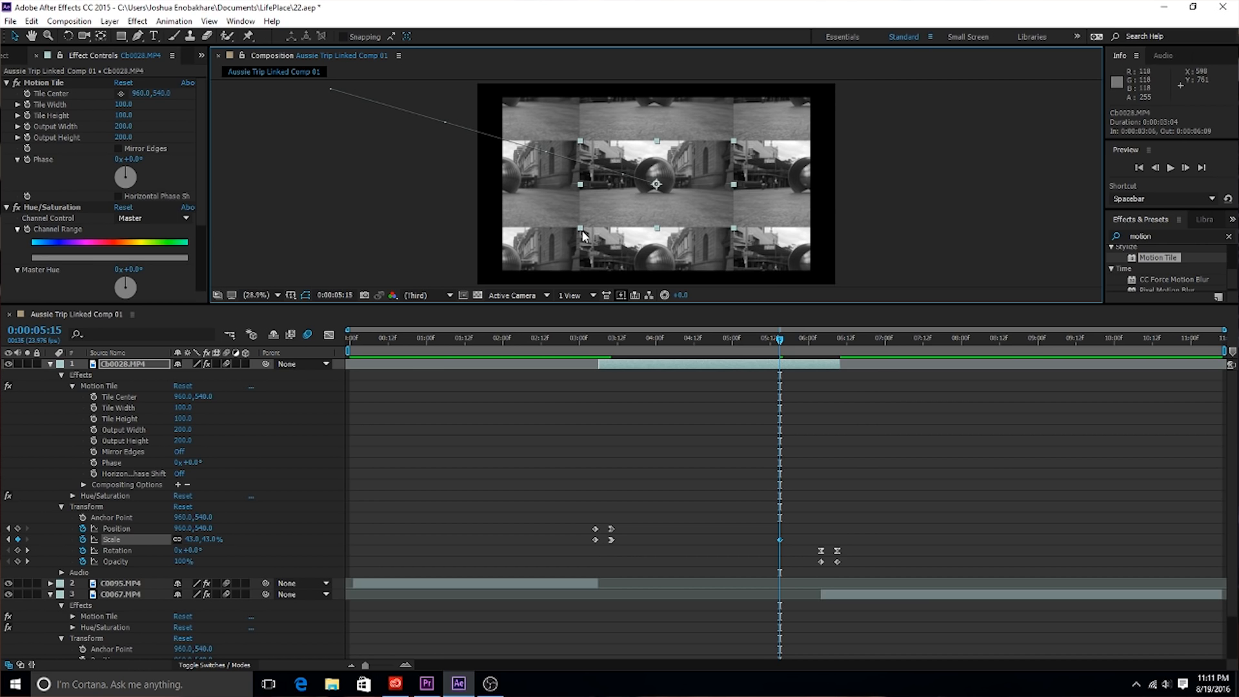
mouse_move(611, 139)
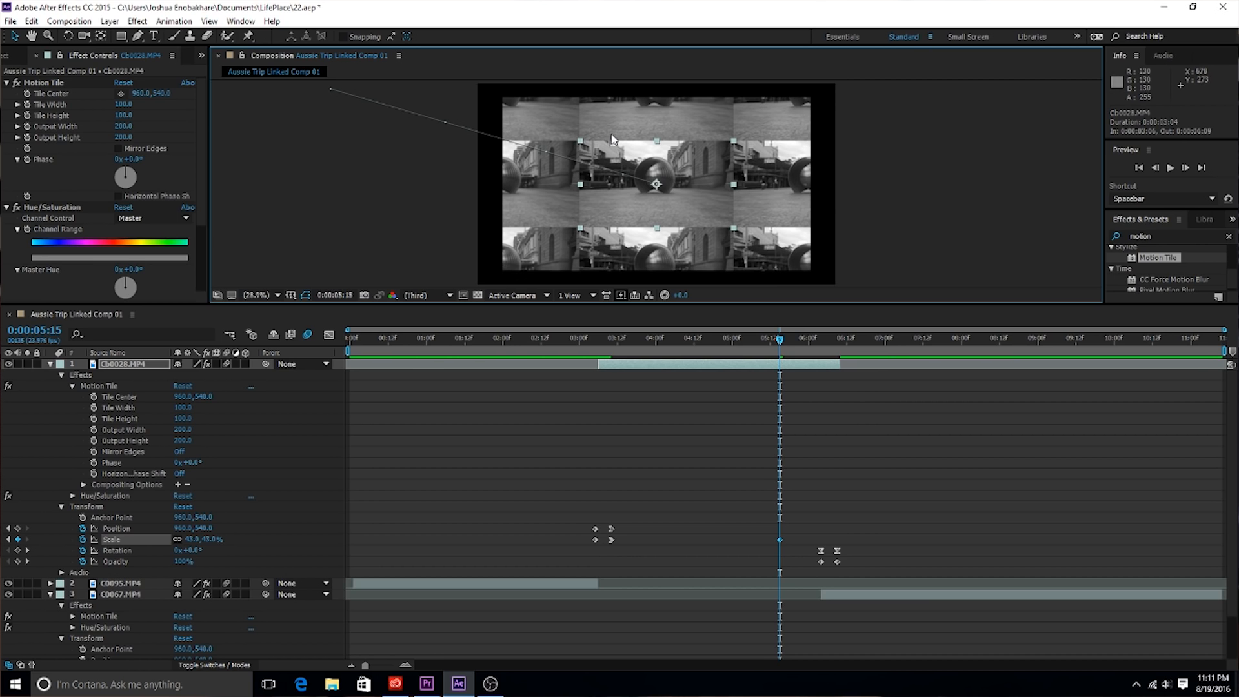
mouse_move(774, 332)
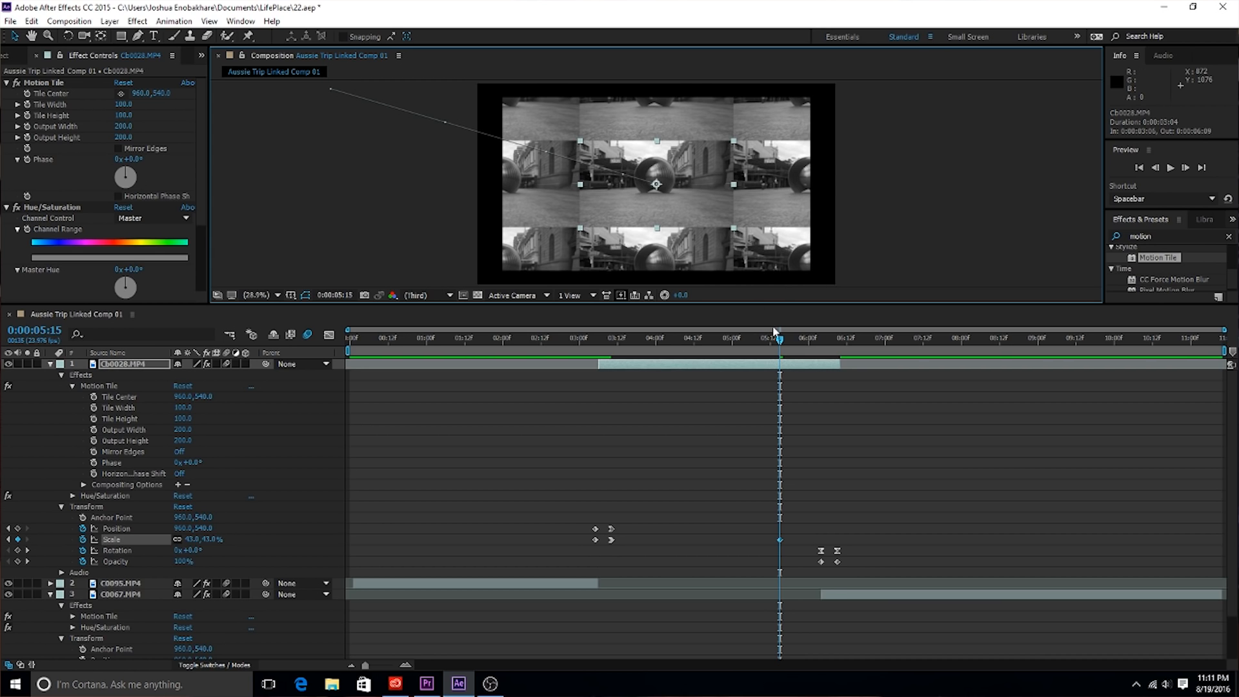
mouse_move(559, 142)
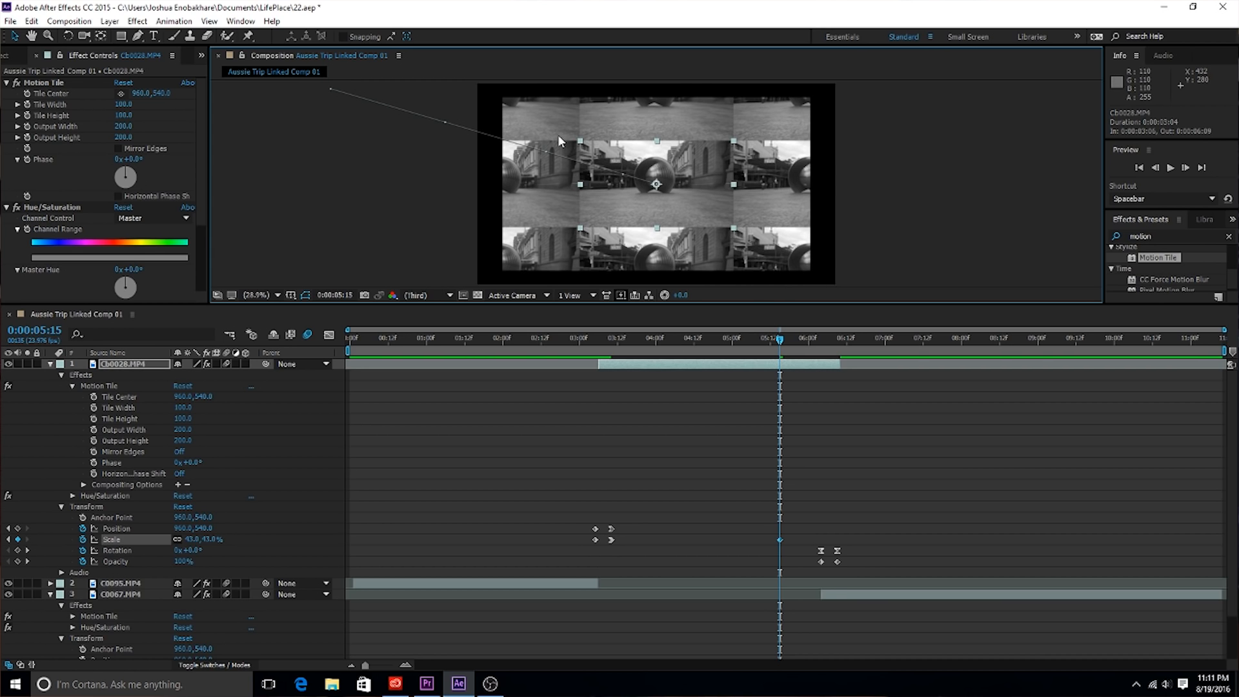
mouse_move(577, 199)
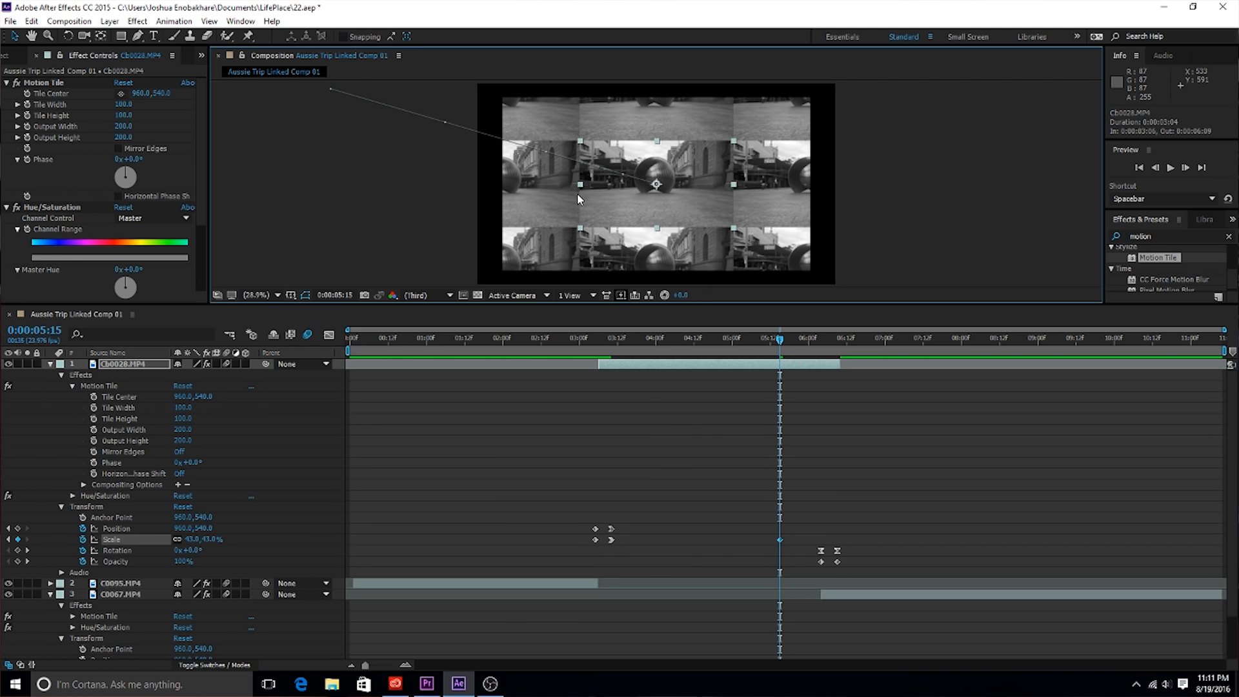
mouse_move(684, 73)
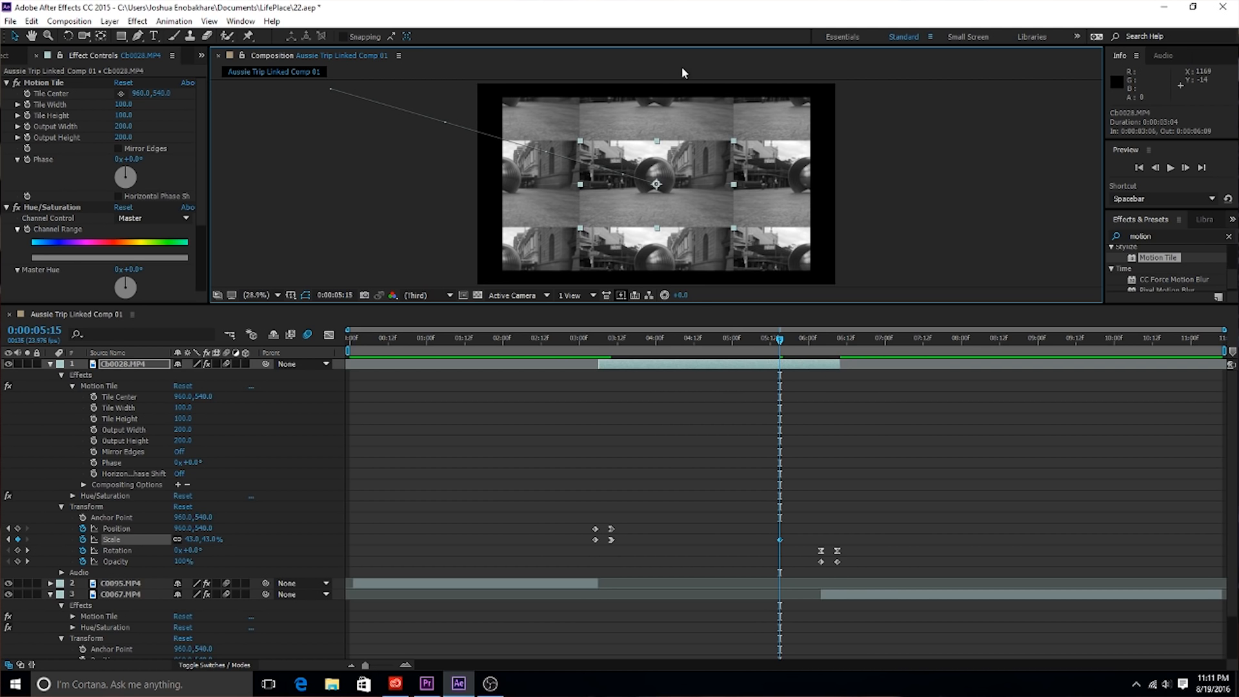